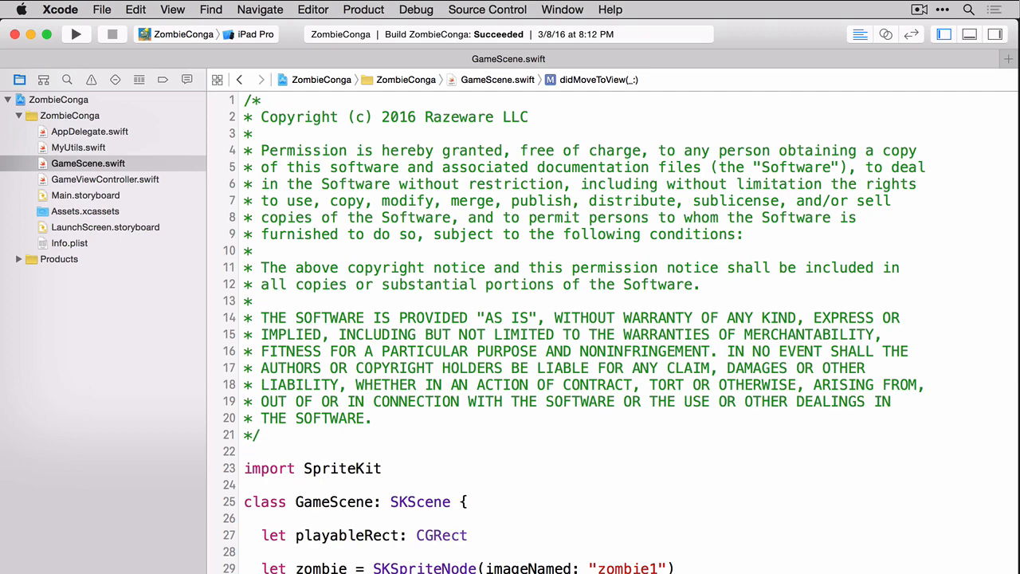
- Name each spawned enemy sprite "enemy" inside spawnEnemy()
scroll(down, 3)
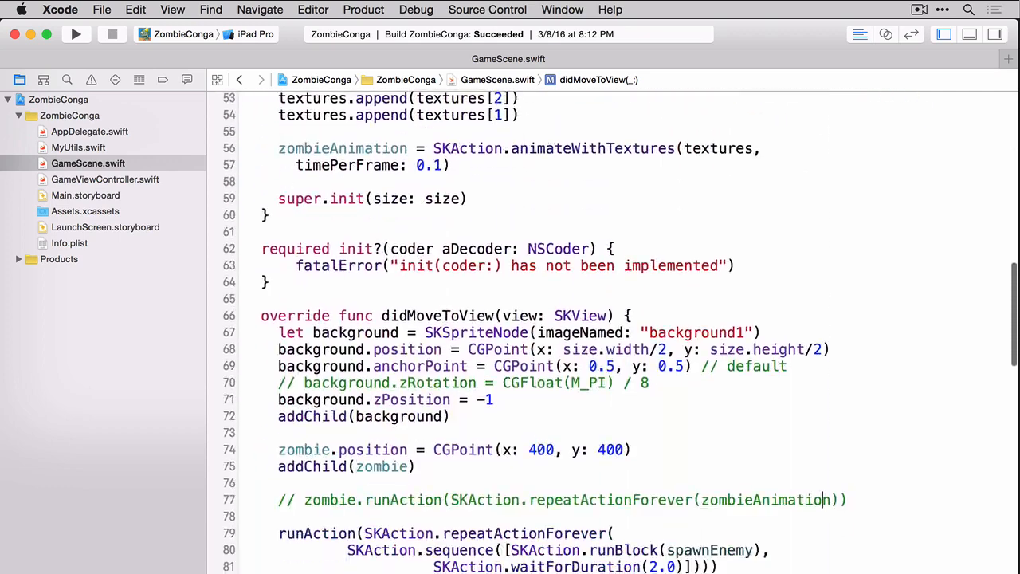
scroll(down, 3)
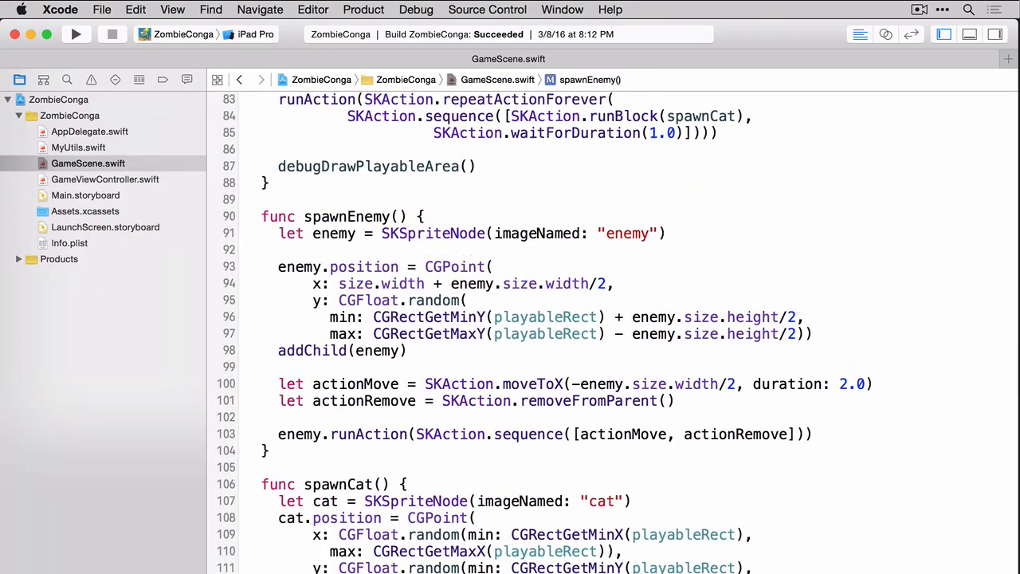
click(279, 249)
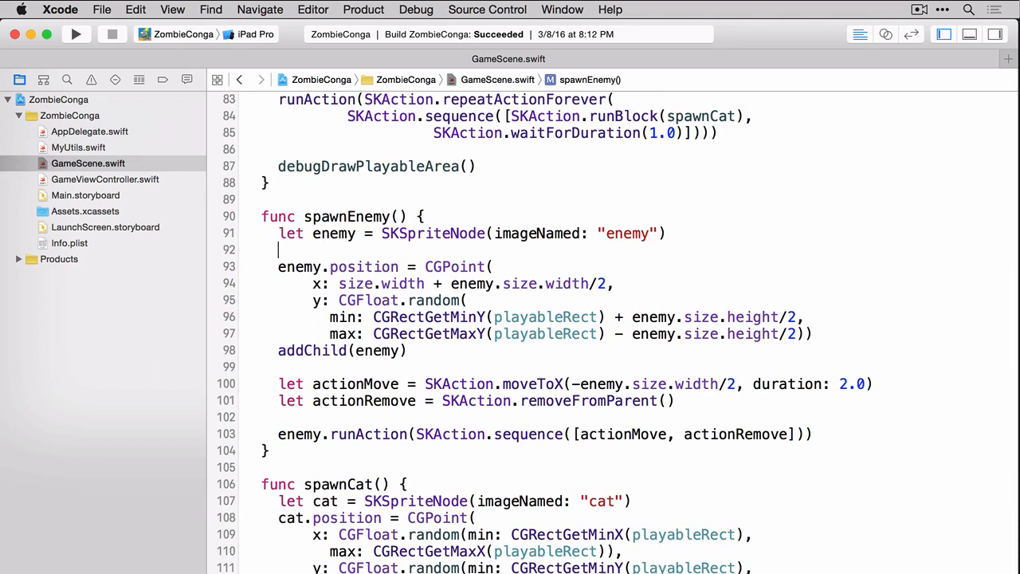
text(enemy.name = "enemy")
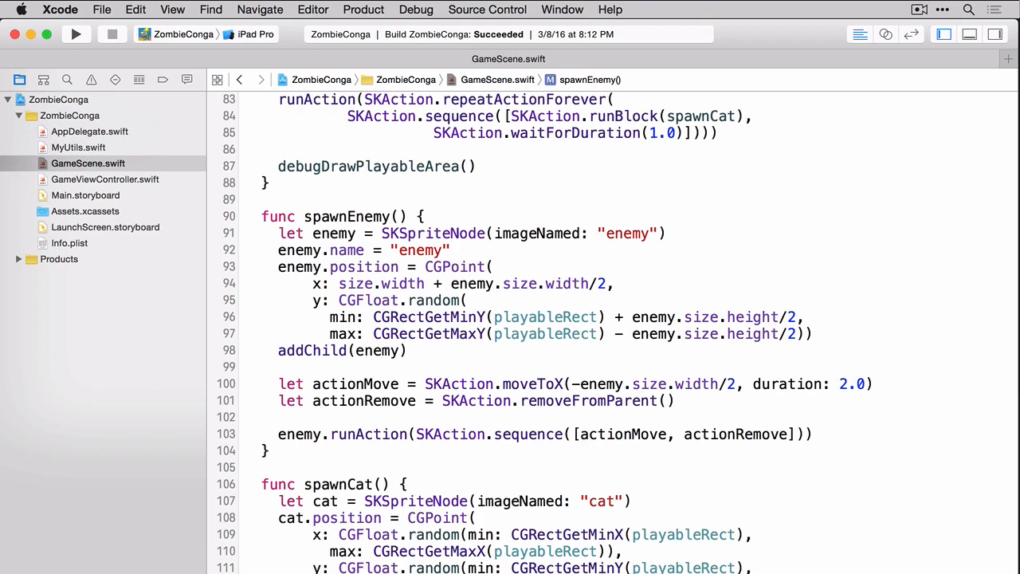
click(453, 249)
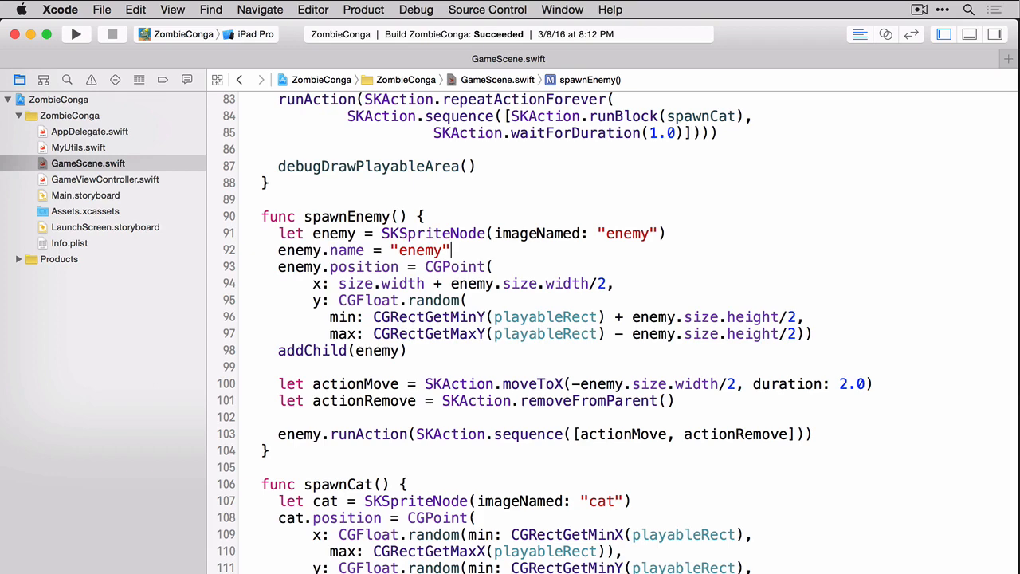
- Name each spawned cat sprite "cat" inside spawnCat()
scroll(down, 3)
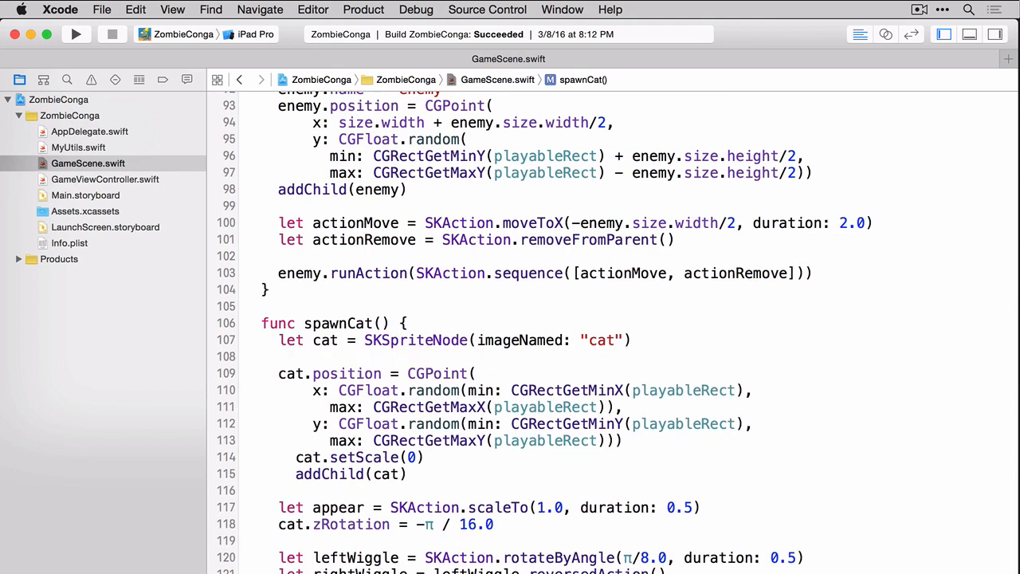
text(cat.name = "cat)
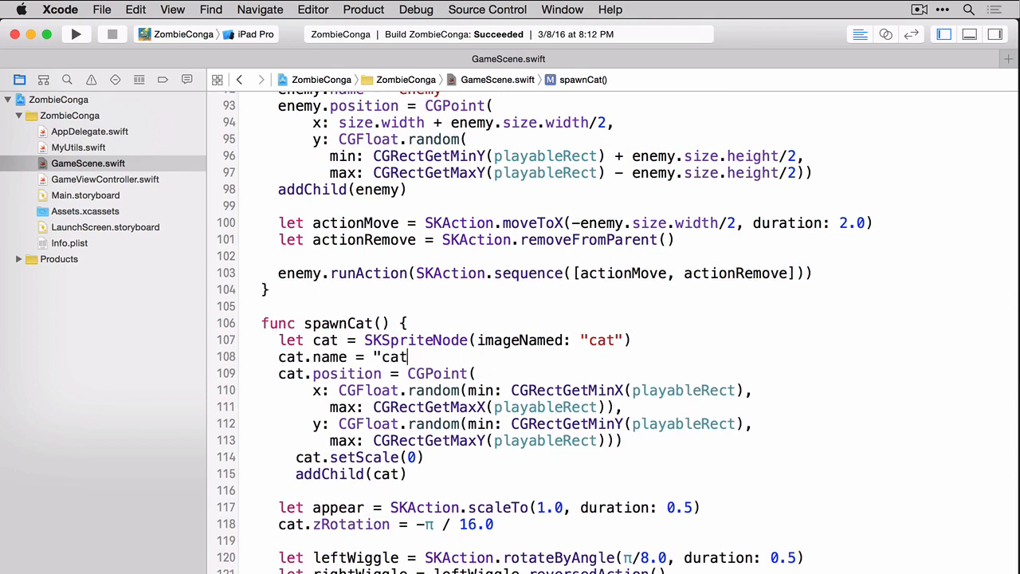
text(")
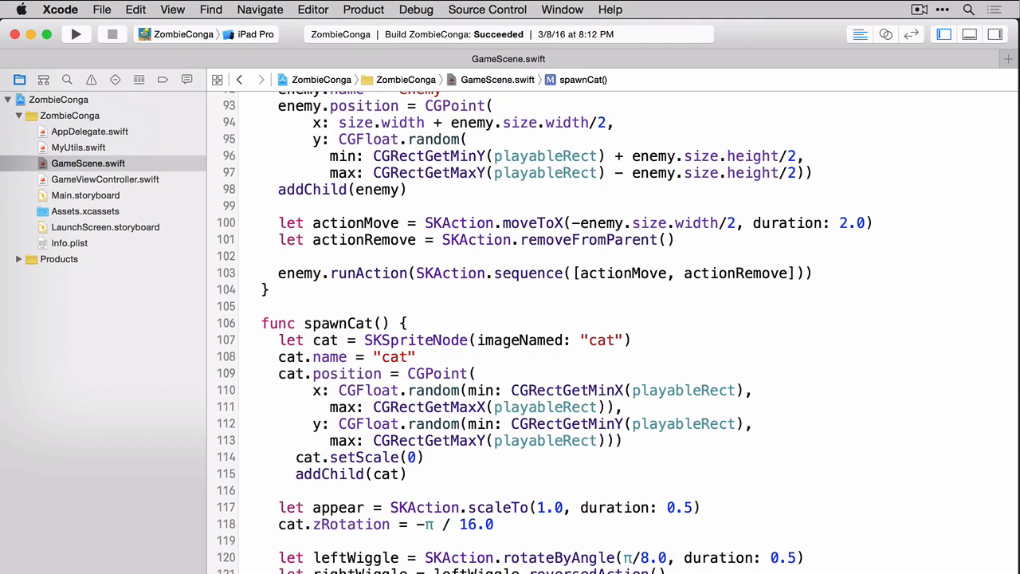
- In checkCollisions, enumerate "cat" nodes and append those intersecting the zombie to hitCats
scroll(down, 3)
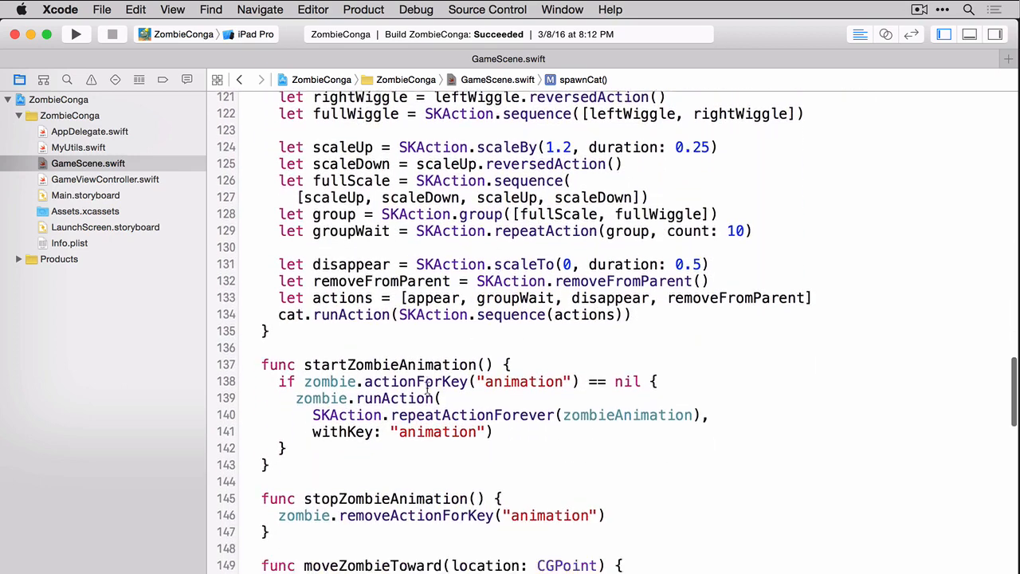
scroll(down, 3)
text(func checkCollisions() {)
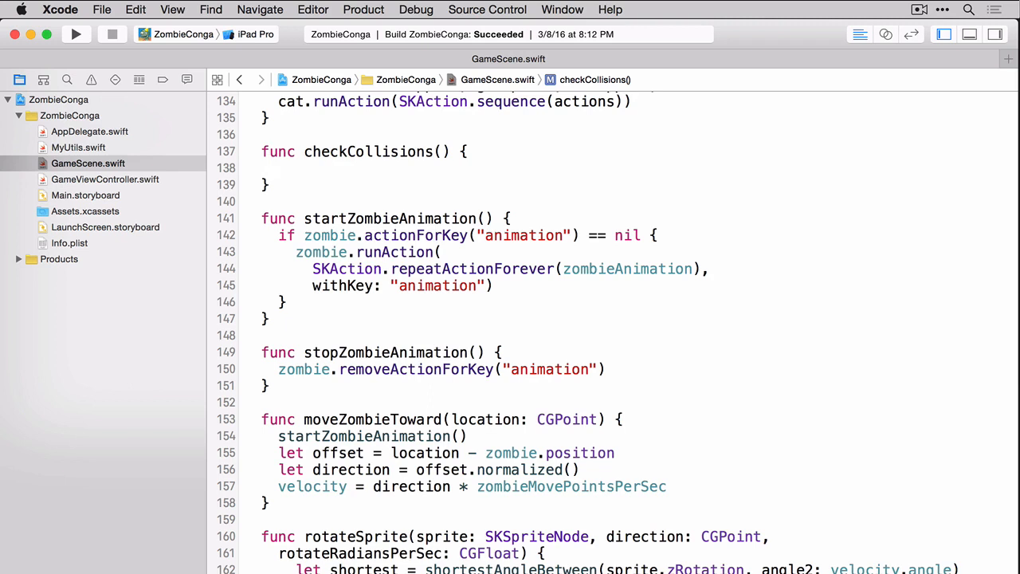
click(271, 169)
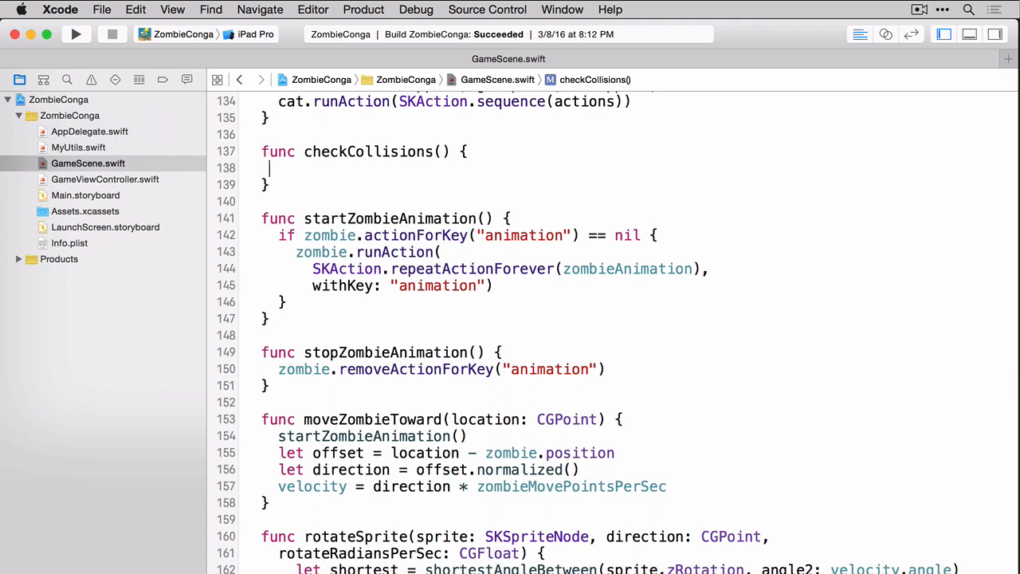
text(var hitCats: [SKSpriteNode] = [)
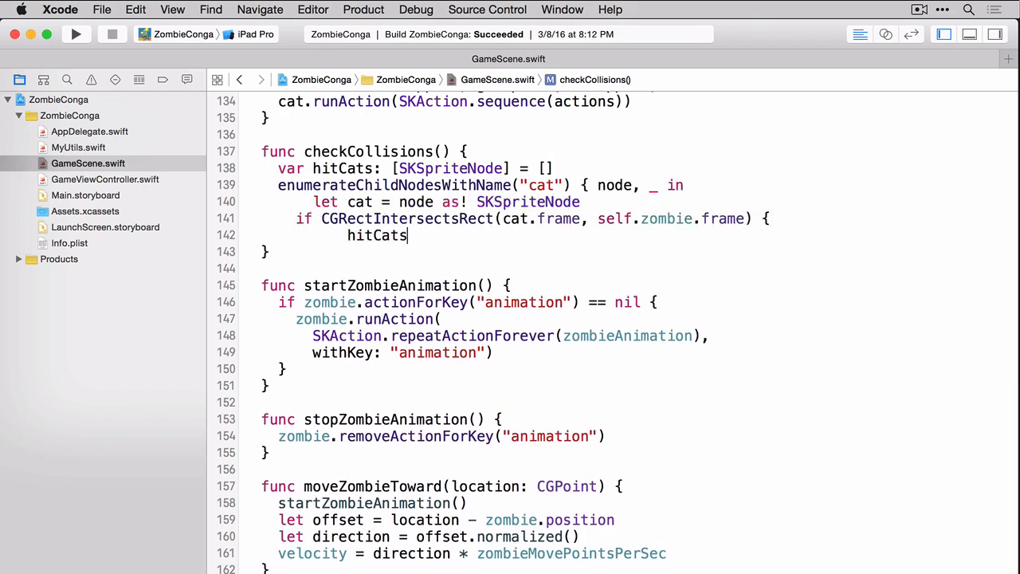
text(.append(cat))
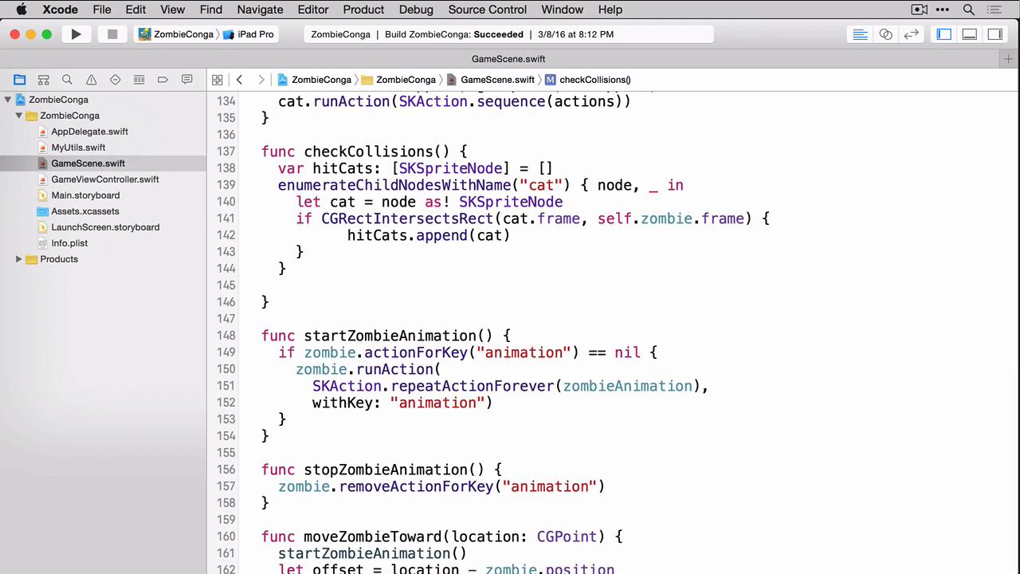
click(279, 283)
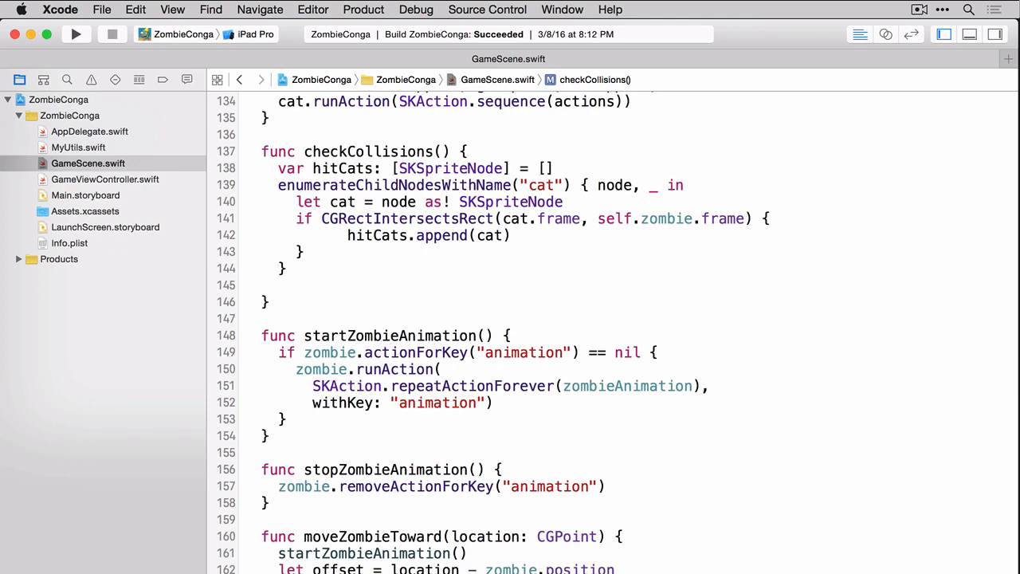
- Add a for cat in hitCats loop after the cat-gathering block
click(277, 284)
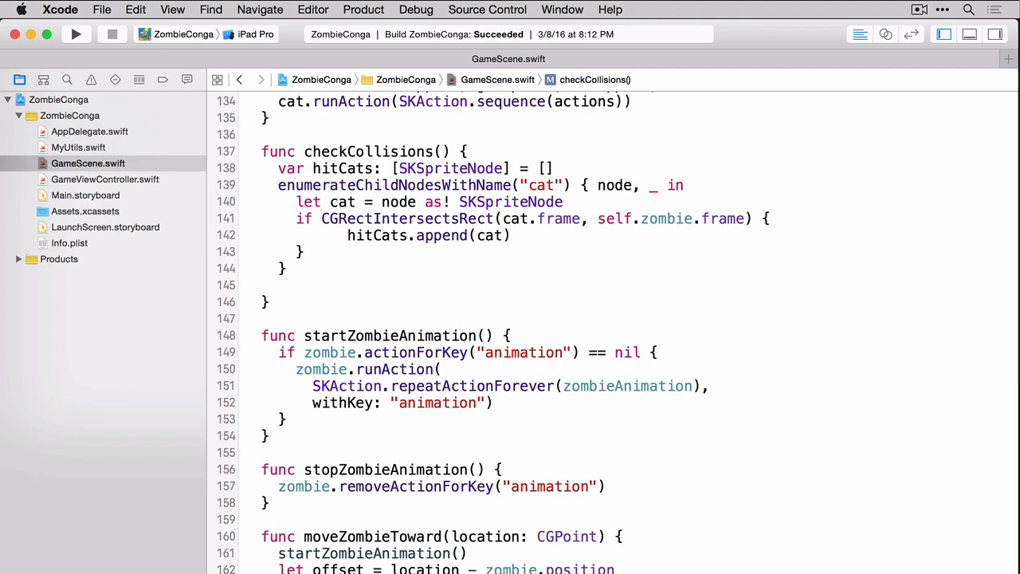
click(279, 283)
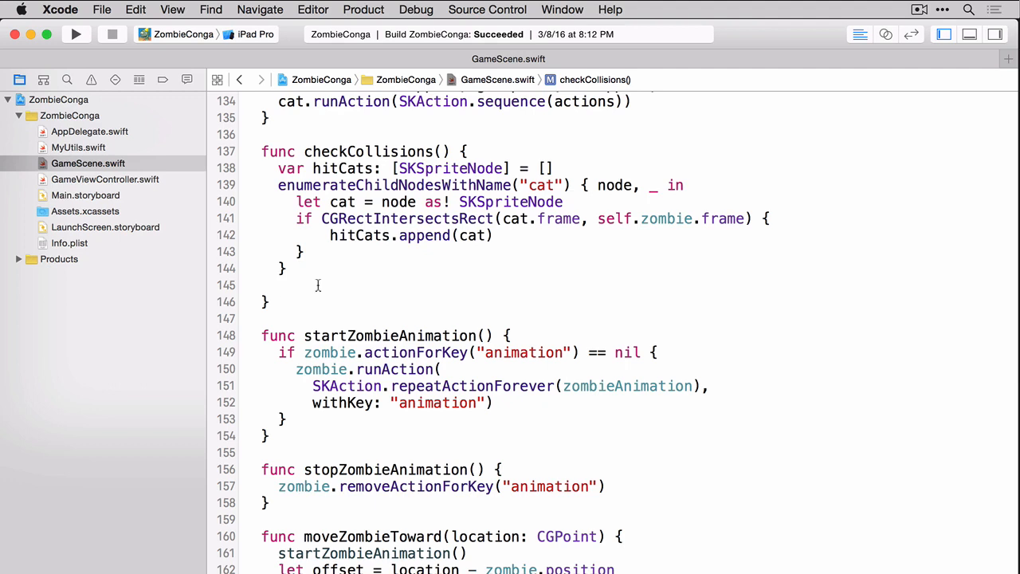
click(277, 283)
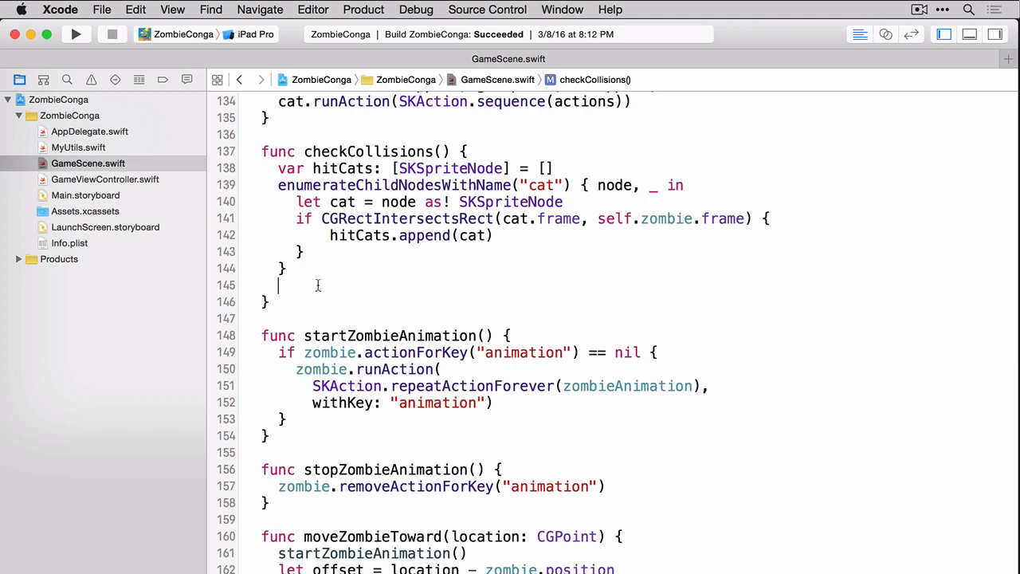
text(for cat in)
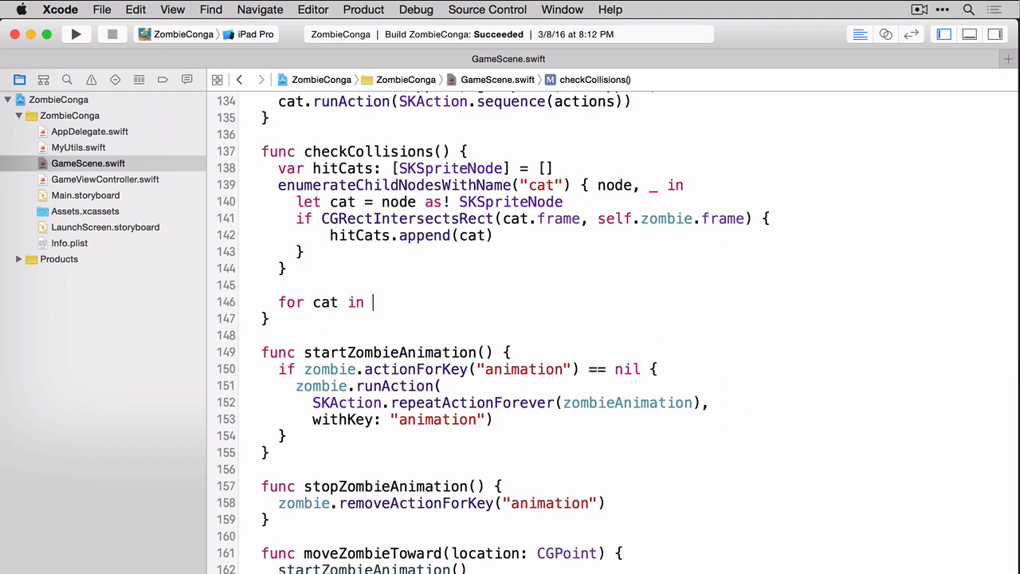
text(hitCats {)
text(print("hit cat)
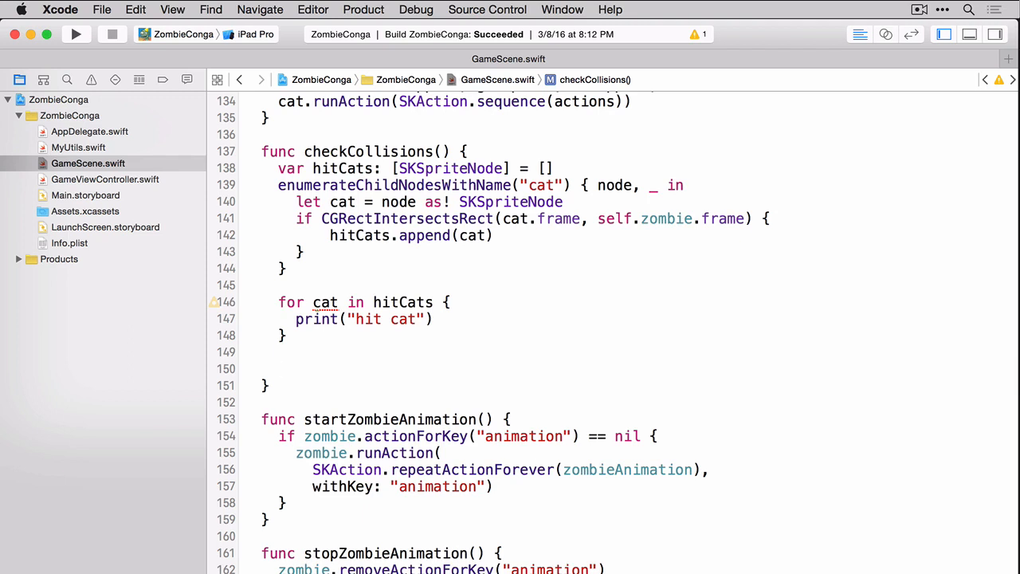
- Gather enemies whose inset frames hit the zombie into hitEnemies and loop over them printing "hit enemy"
text(var hitEnemies: [SKSpriteNode] = [])
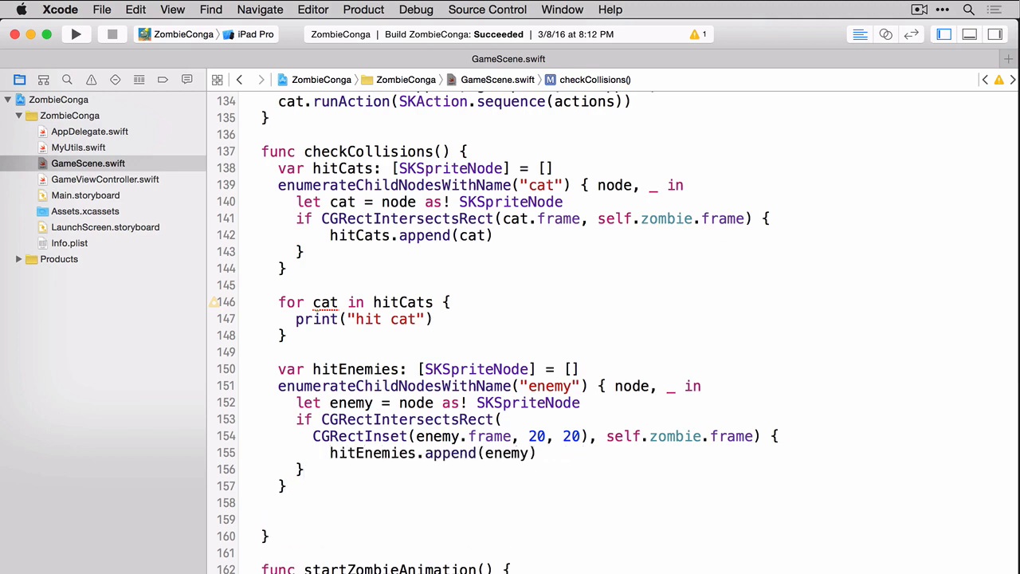
click(278, 520)
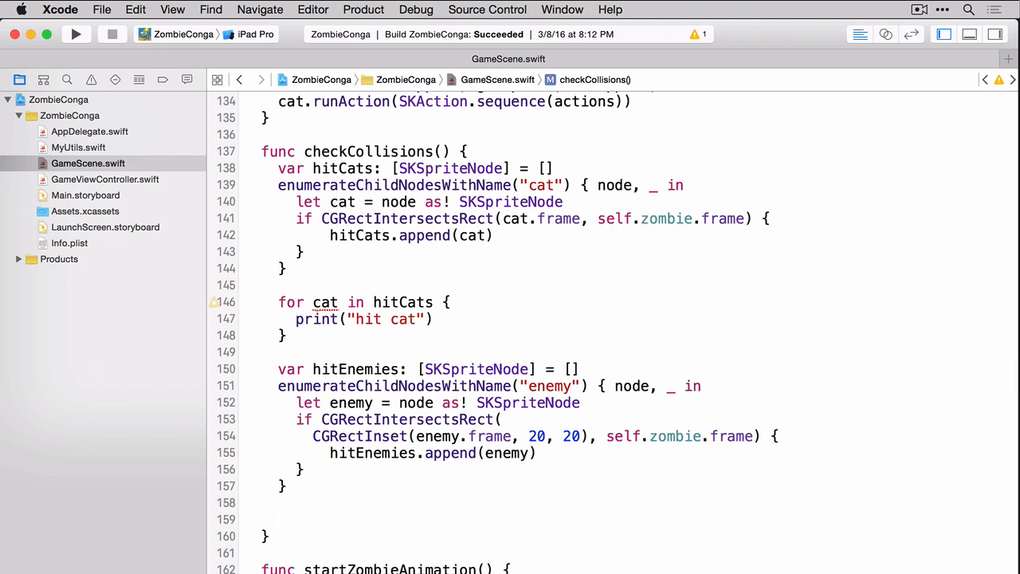
click(278, 520)
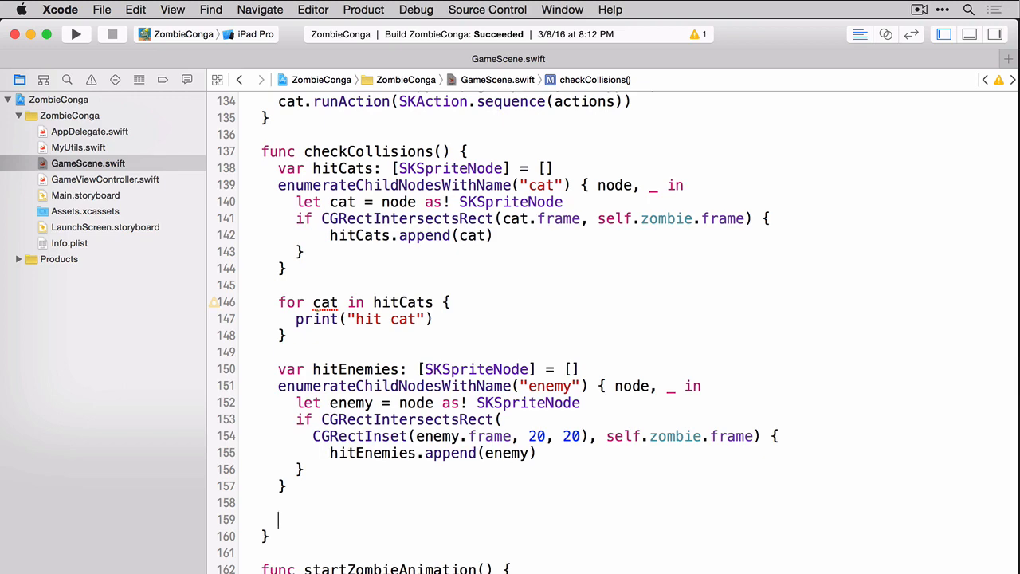
text(for enemy in hitEnemies {)
text(print("hit enemy"))
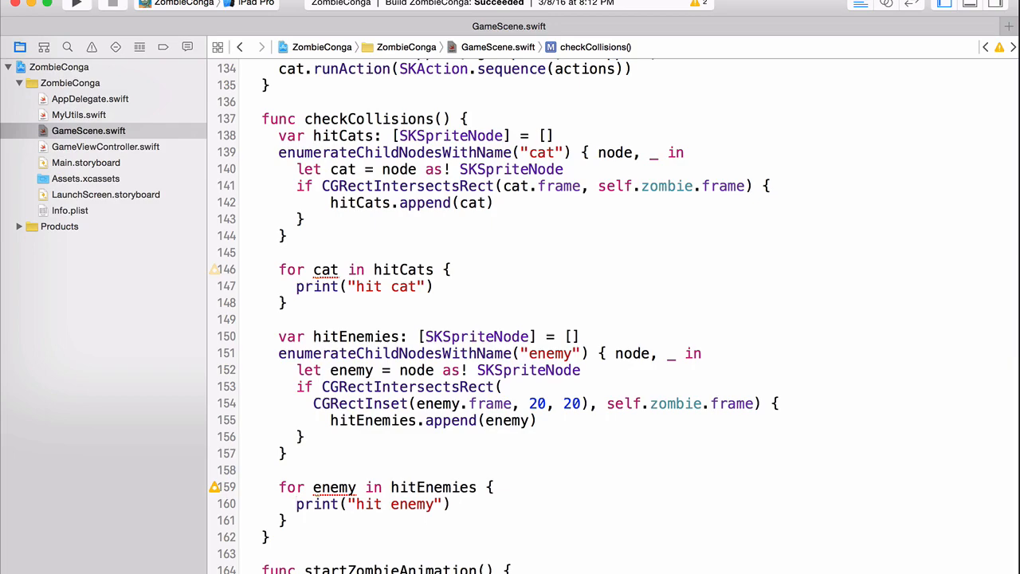
- Call checkCollisions() after boundsCheckZombie() in update and run the game
scroll(down, 3)
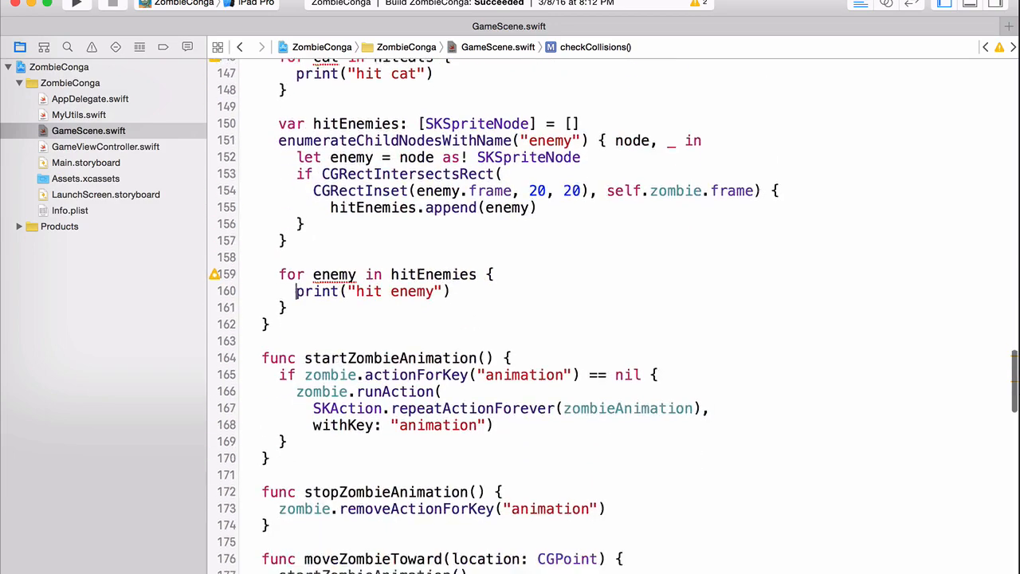
scroll(down, 3)
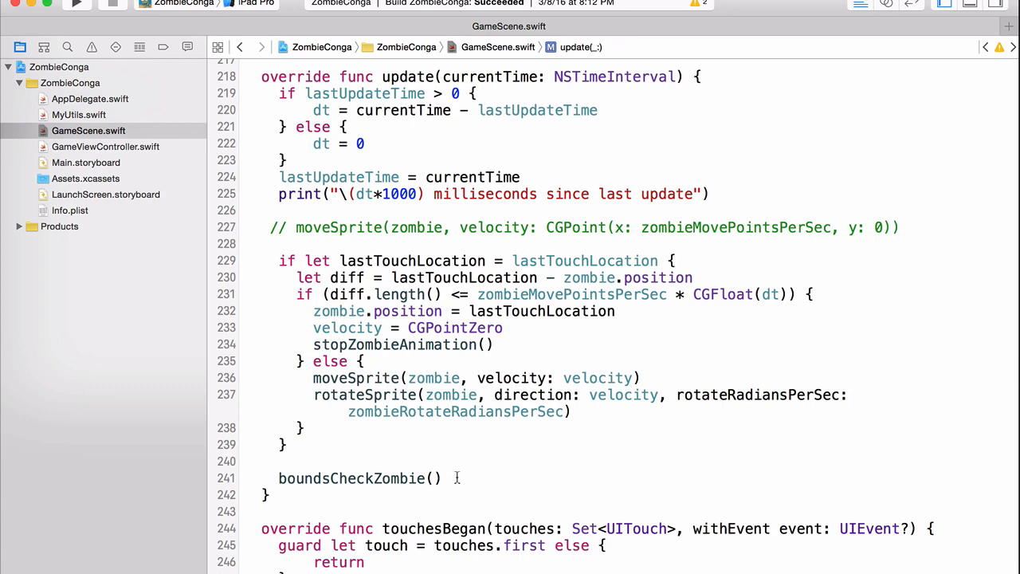
text(checkCollisions()
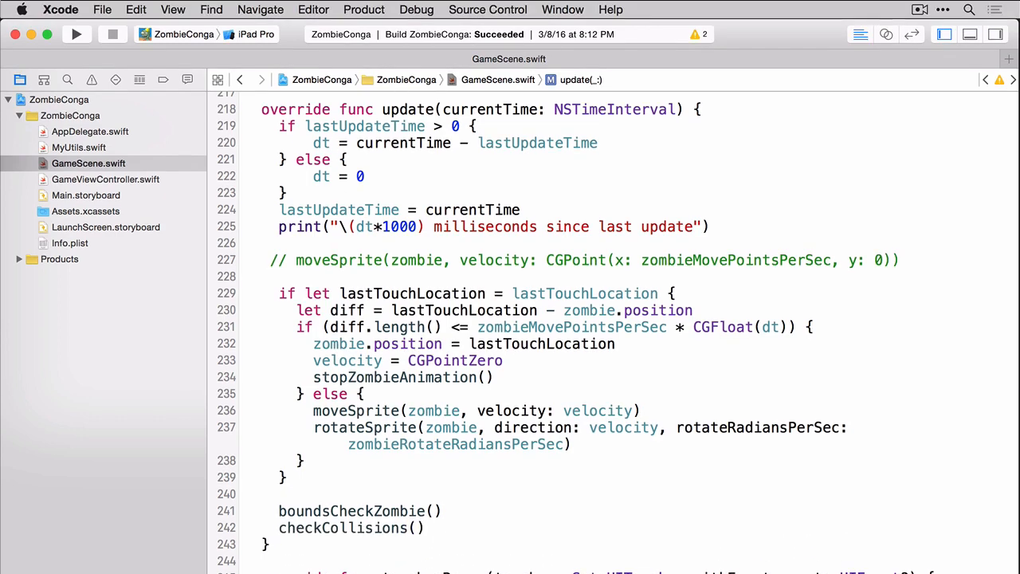
click(76, 34)
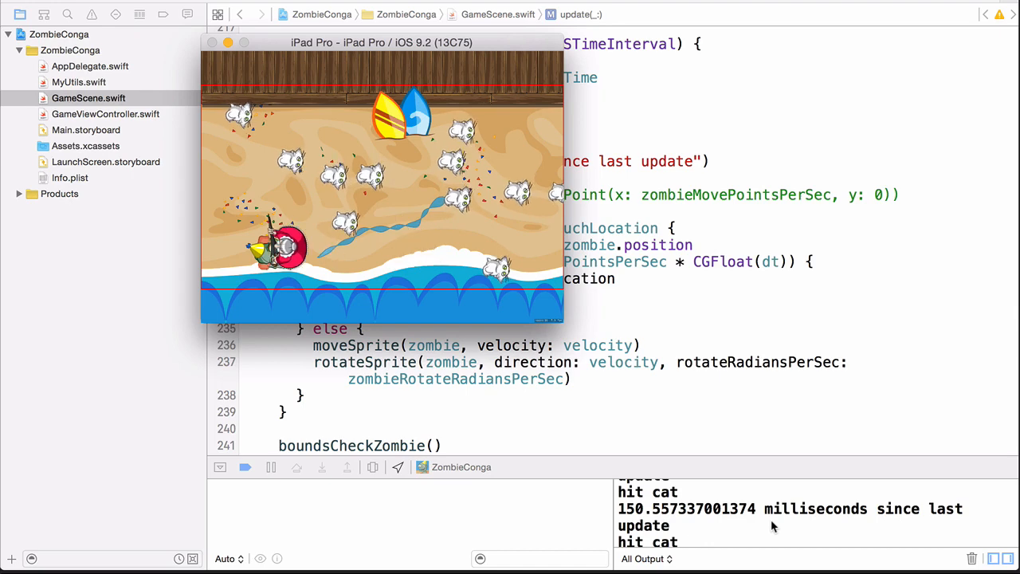
- Return to the Xcode editor while the game runs and logs "hit cat"
click(115, 35)
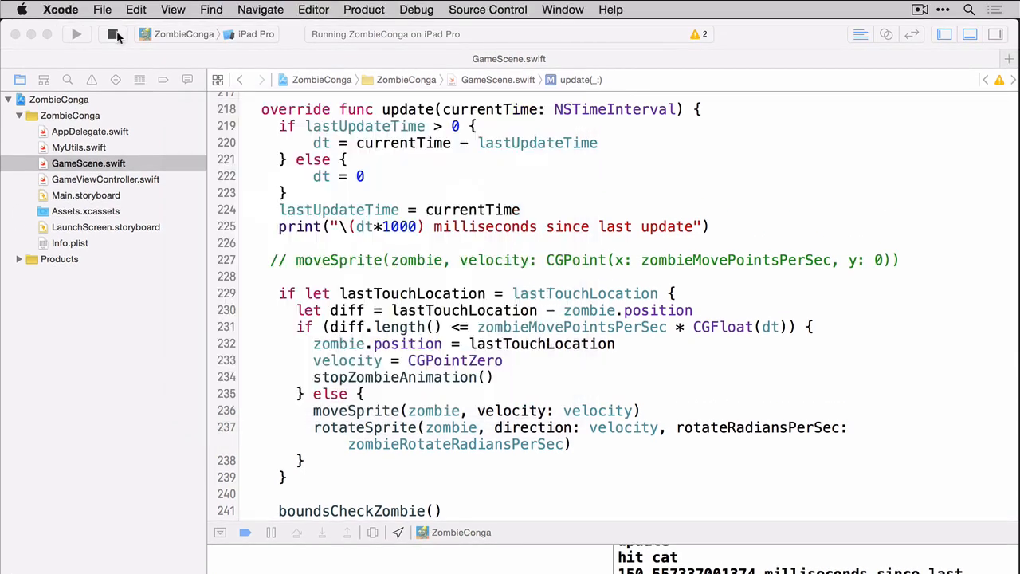
- Stop the game and add the Sounds folder to the project with items copied as groups
click(115, 35)
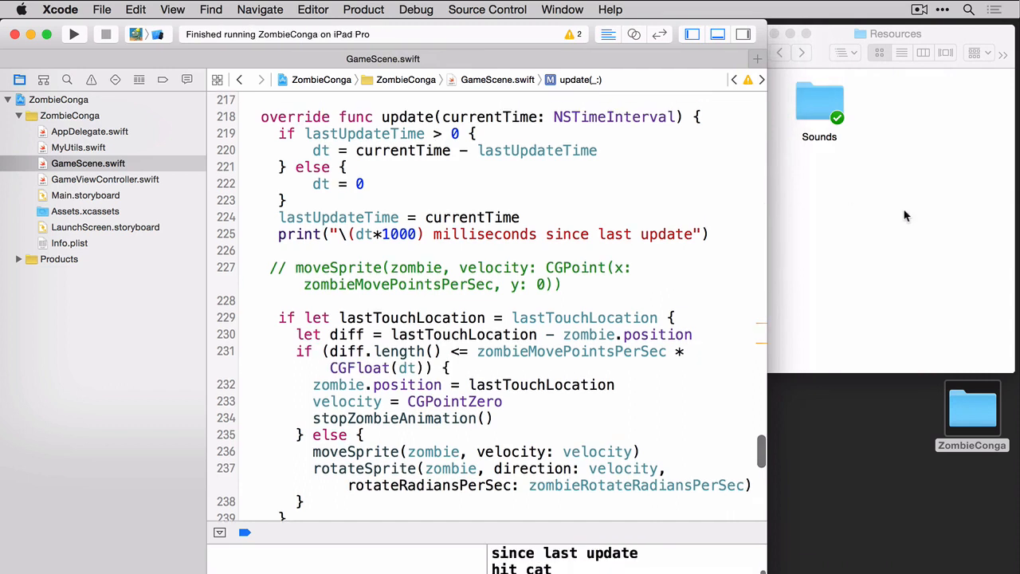
click(877, 215)
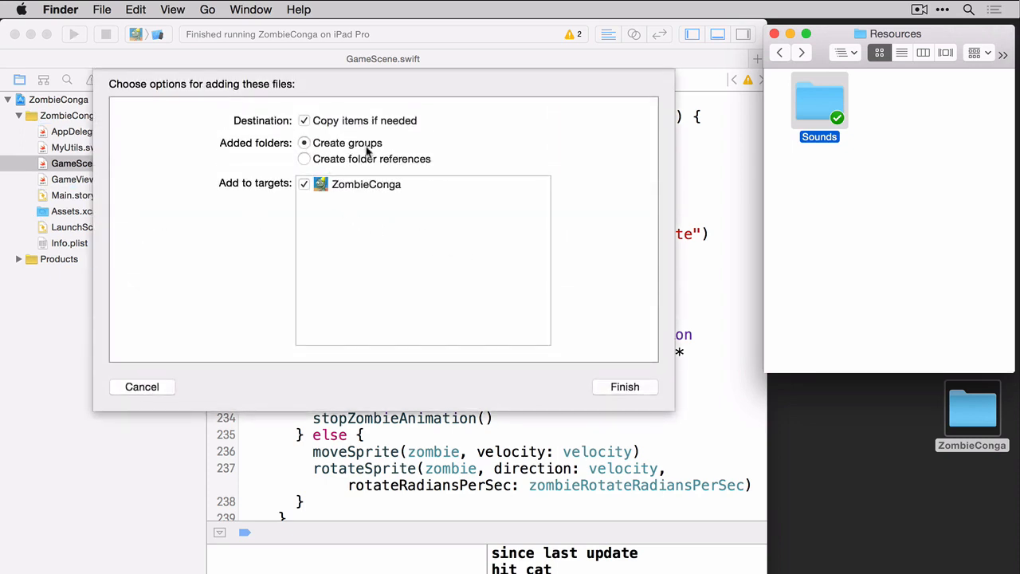
mouse_move(354, 131)
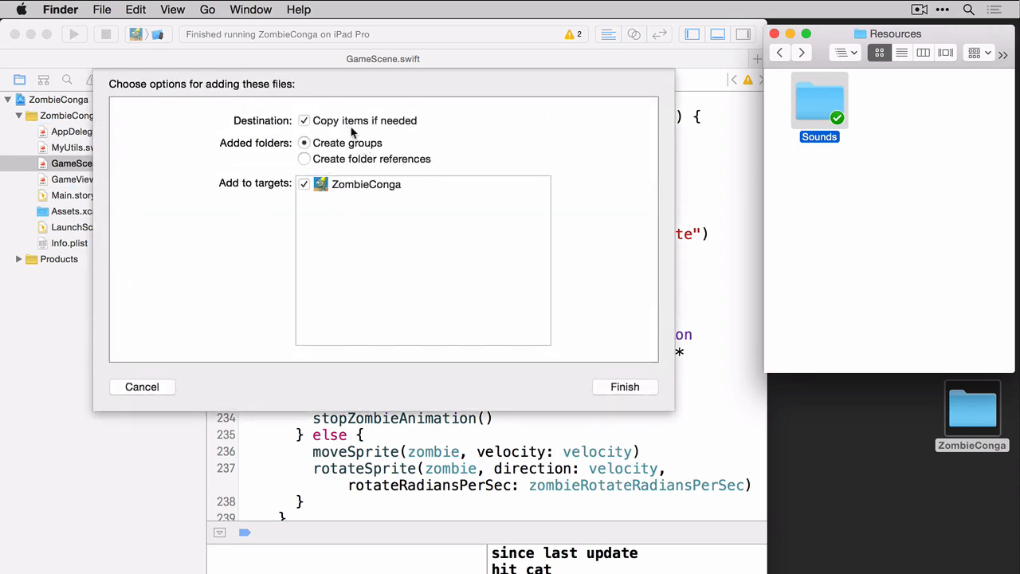
mouse_move(318, 213)
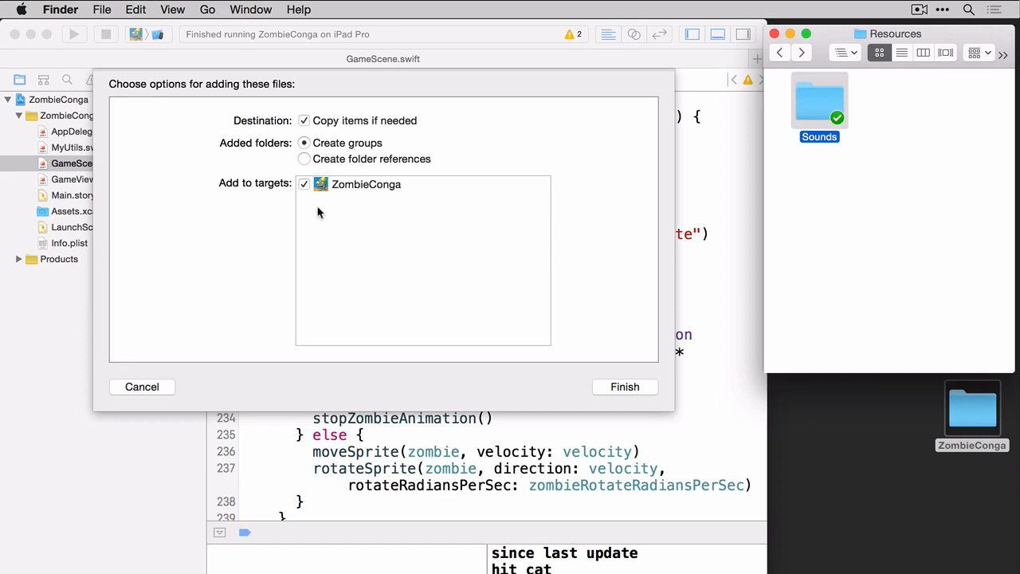
mouse_move(526, 252)
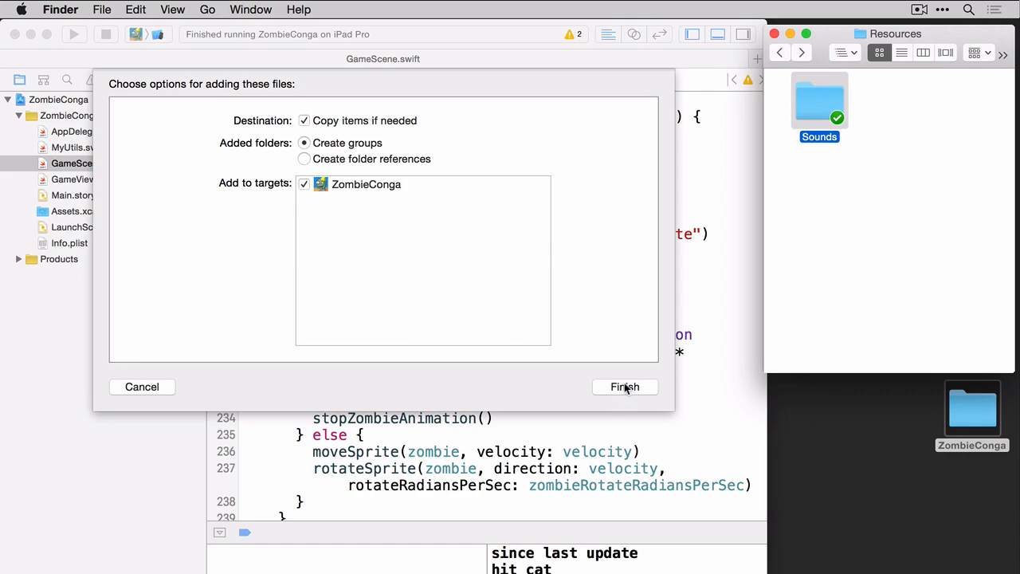
click(625, 388)
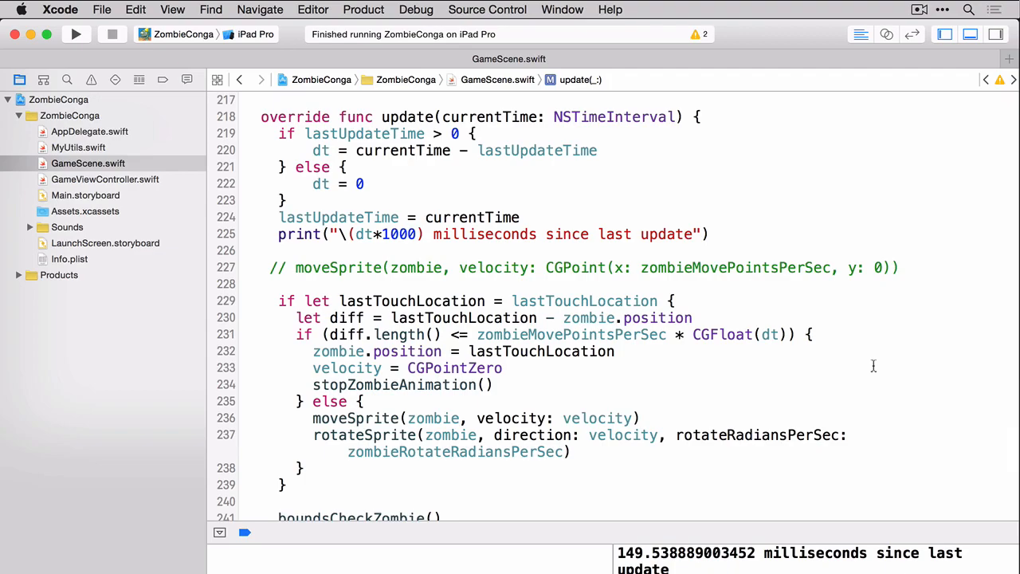
- Declare catCollisionSound and enemyCollisionSound playing hitCat.wav and hitCatLady.wav without waiting for completion
scroll(up, 3)
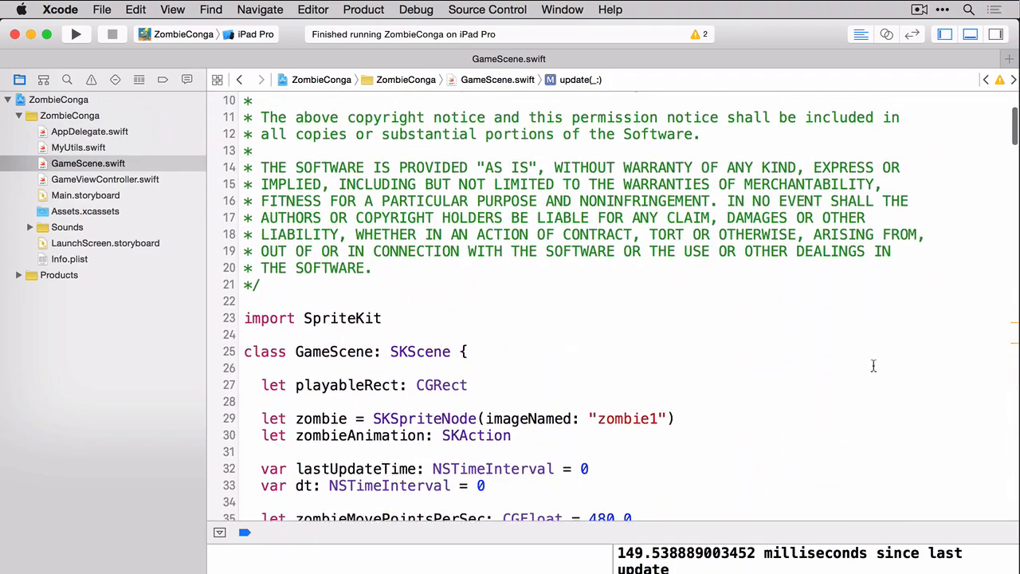
scroll(down, 3)
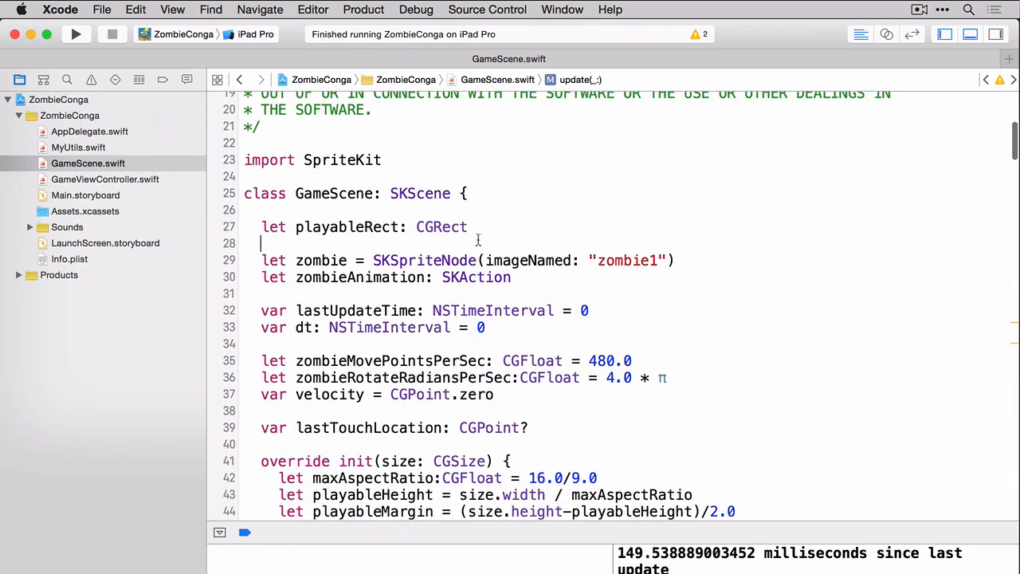
text(let catCollisionSound: SKAction = SKAction.playSoundFileNamed()
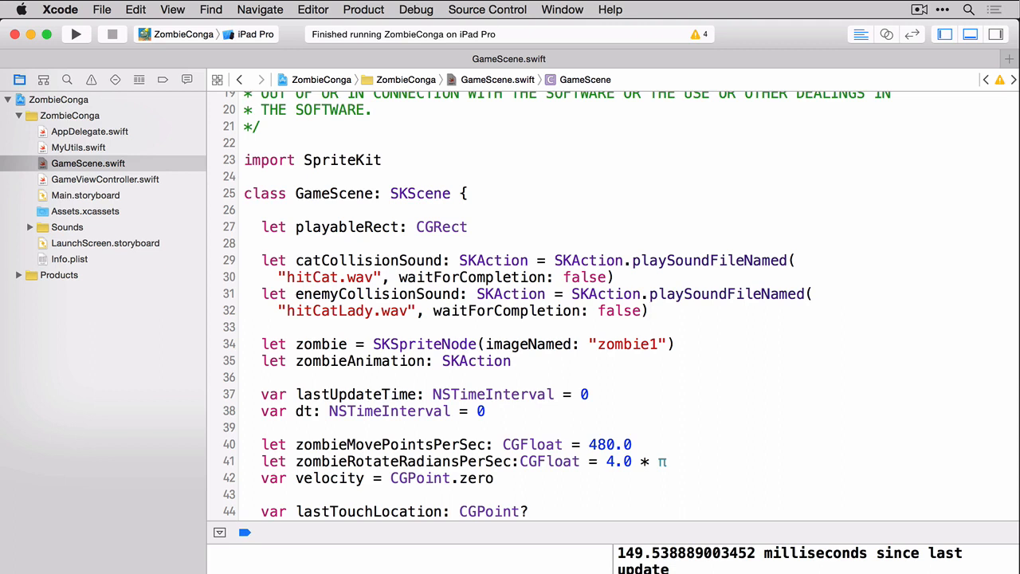
click(647, 311)
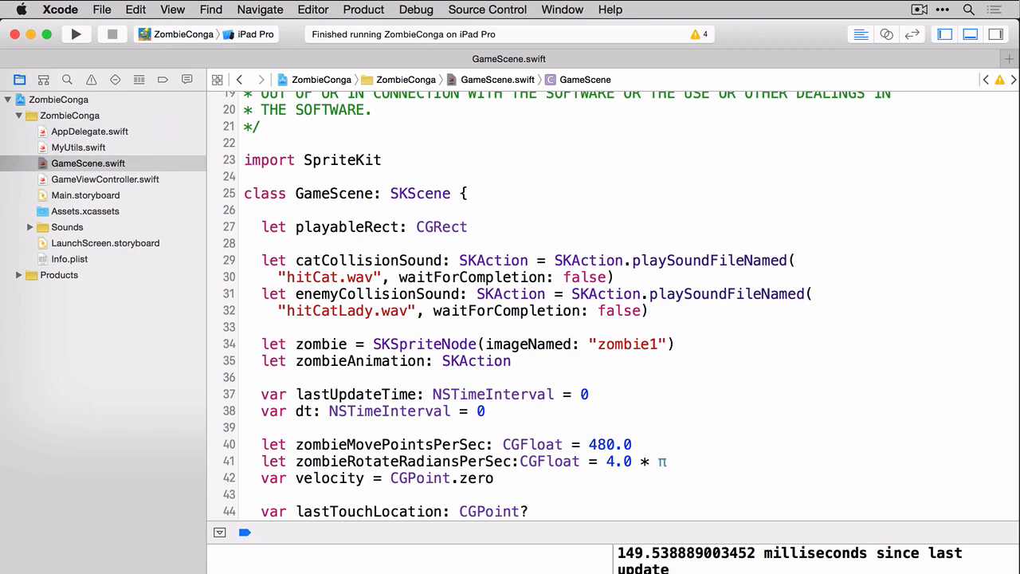
- Add zombieHitCat(cat:) that removes the cat from its parent and runs catCollisionSound
scroll(down, 3)
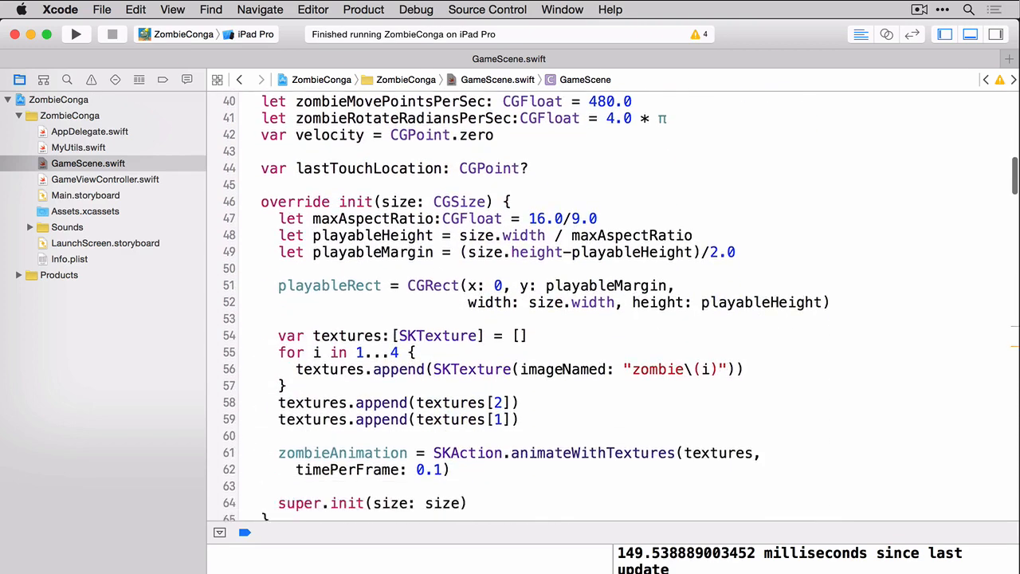
scroll(down, 3)
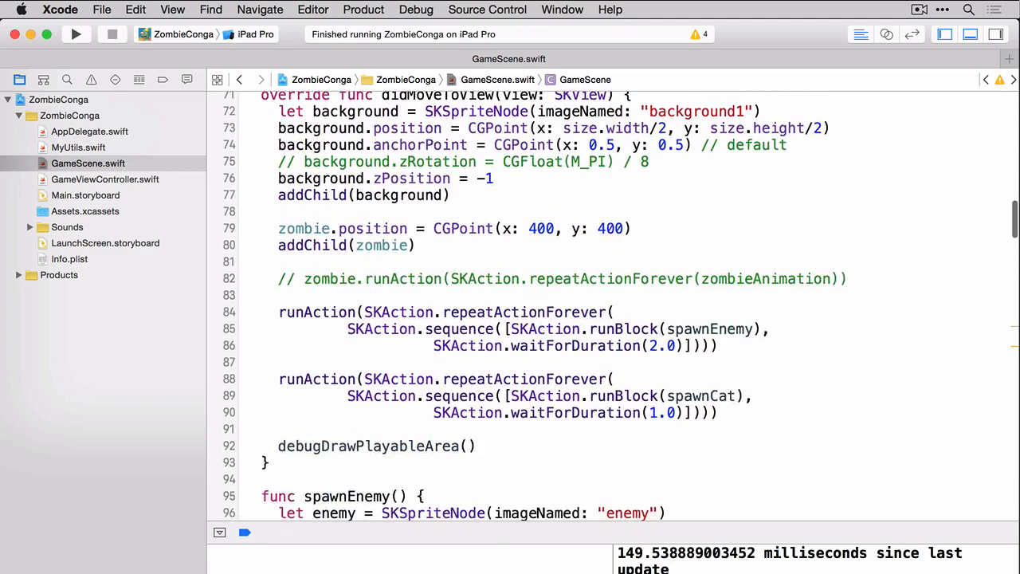
scroll(down, 3)
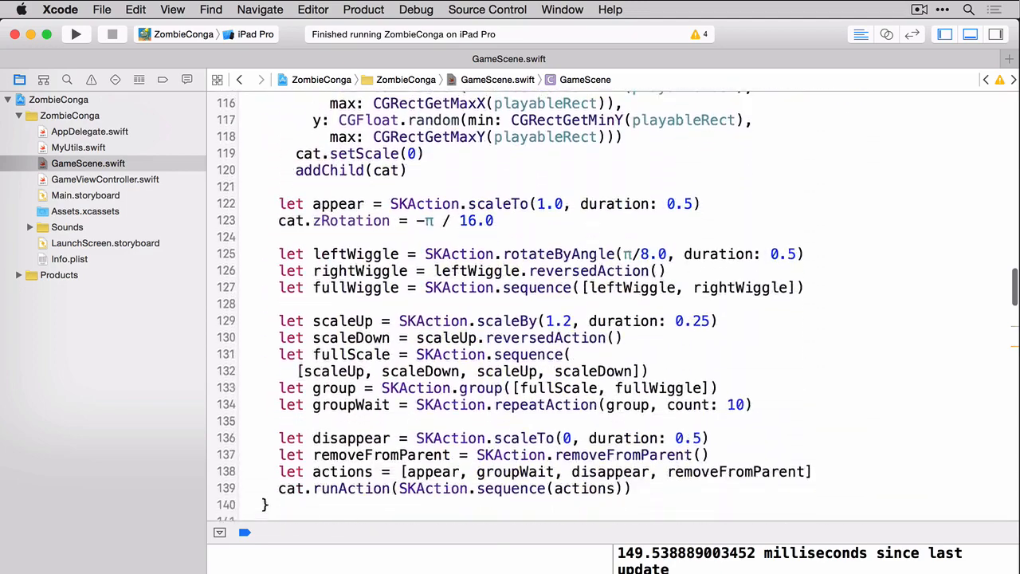
scroll(down, 3)
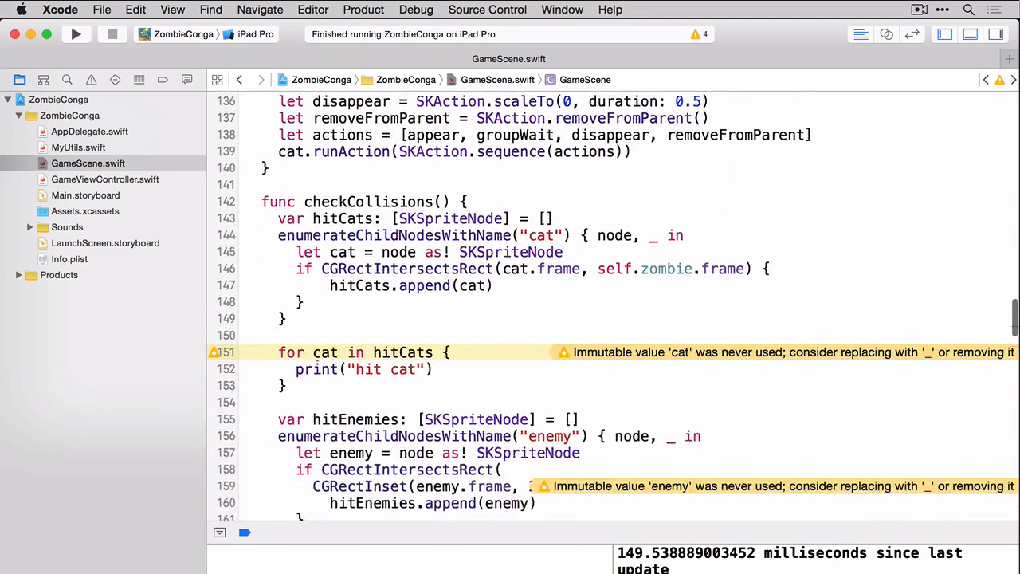
scroll(down, 3)
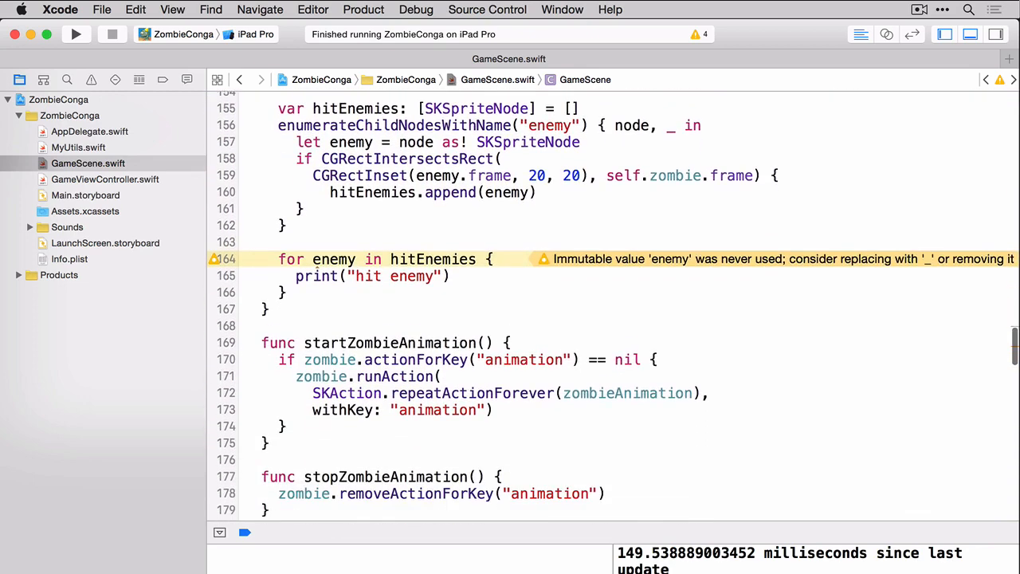
scroll(down, 3)
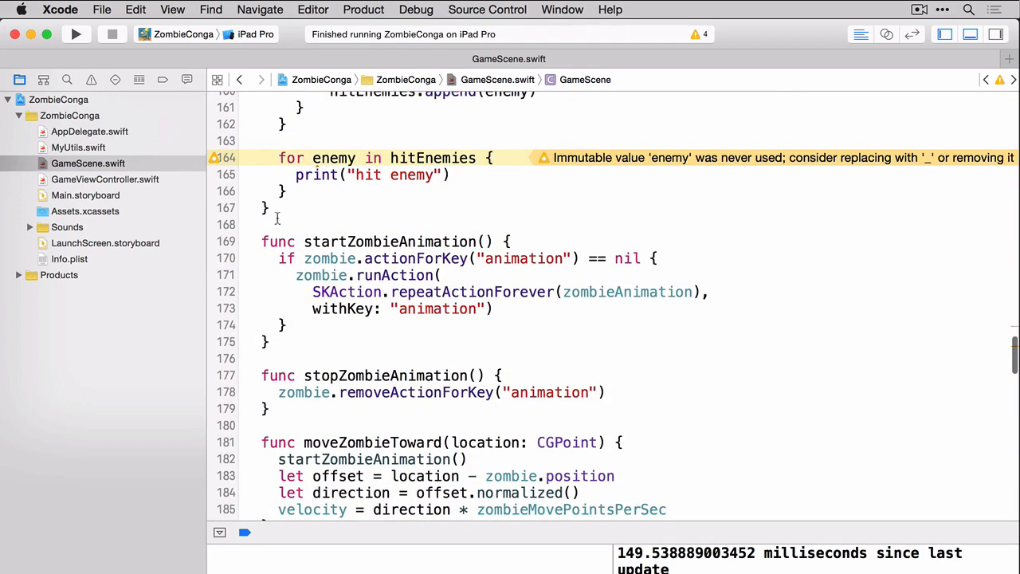
key(return)
text(cat.remove)
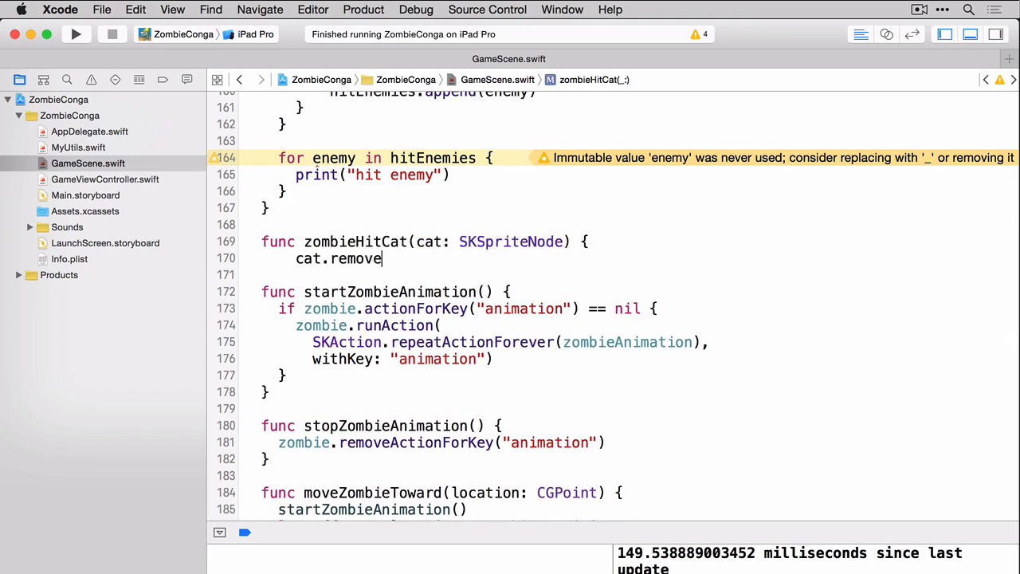
text(FromParent())
click(641, 275)
text(runAction(catCollisionSound))
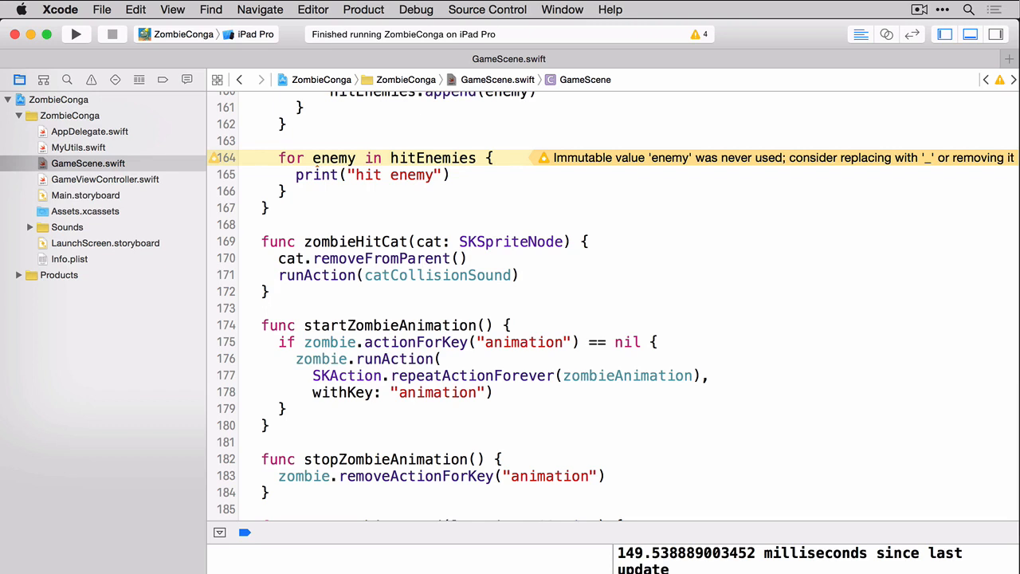
- Add zombieHitEnemy(enemy:) that removes the enemy and runs enemyCollisionSound
click(269, 290)
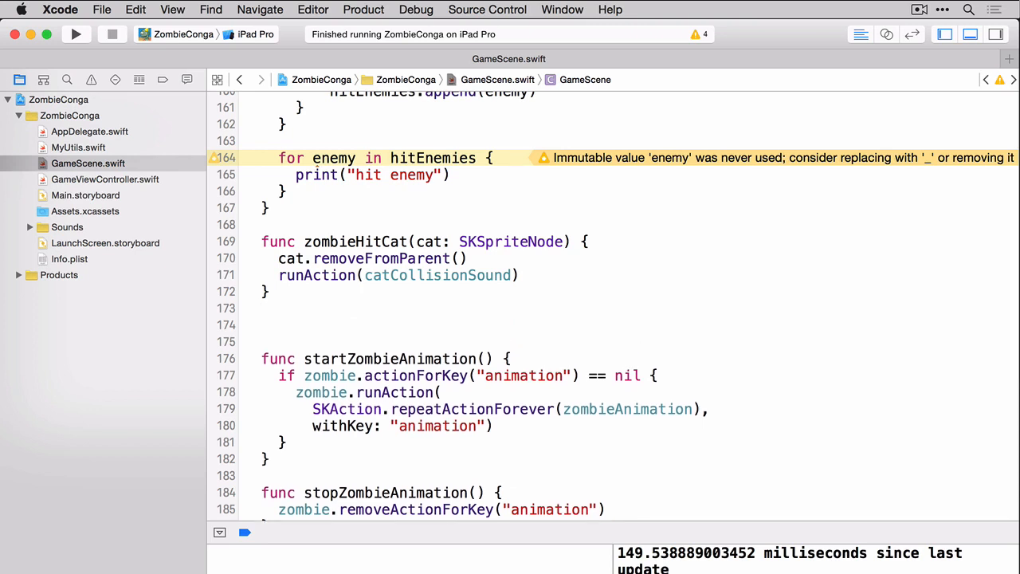
text(func zombieHitEnemy(enemy: SKSpriteNode) {)
text(enemy.removeFromParent())
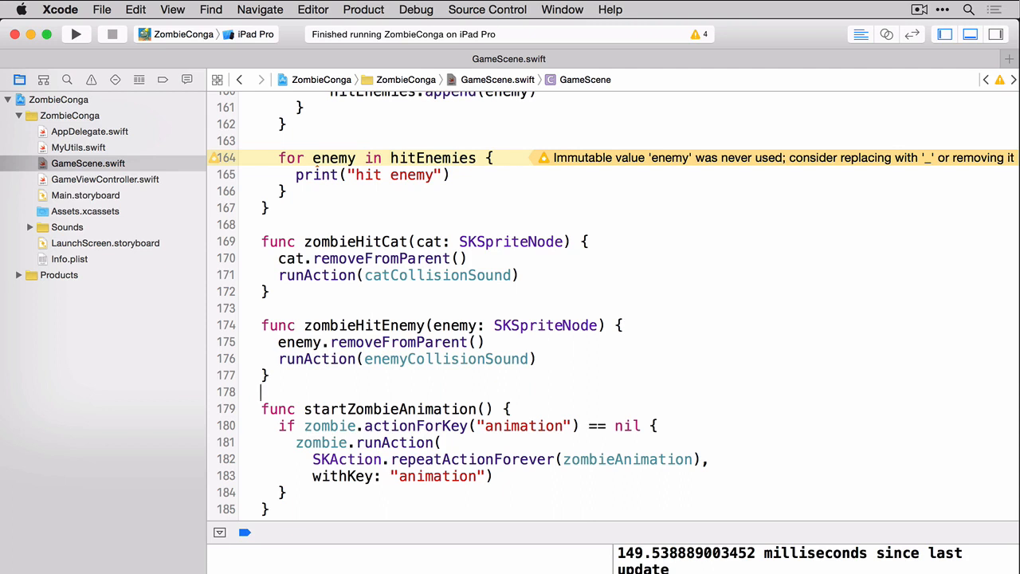
click(261, 392)
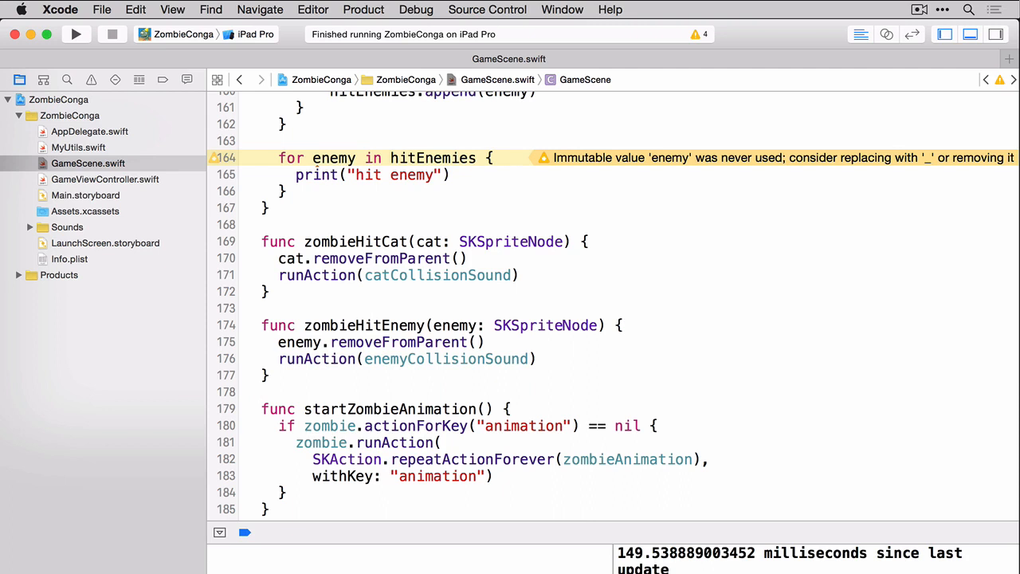
click(263, 392)
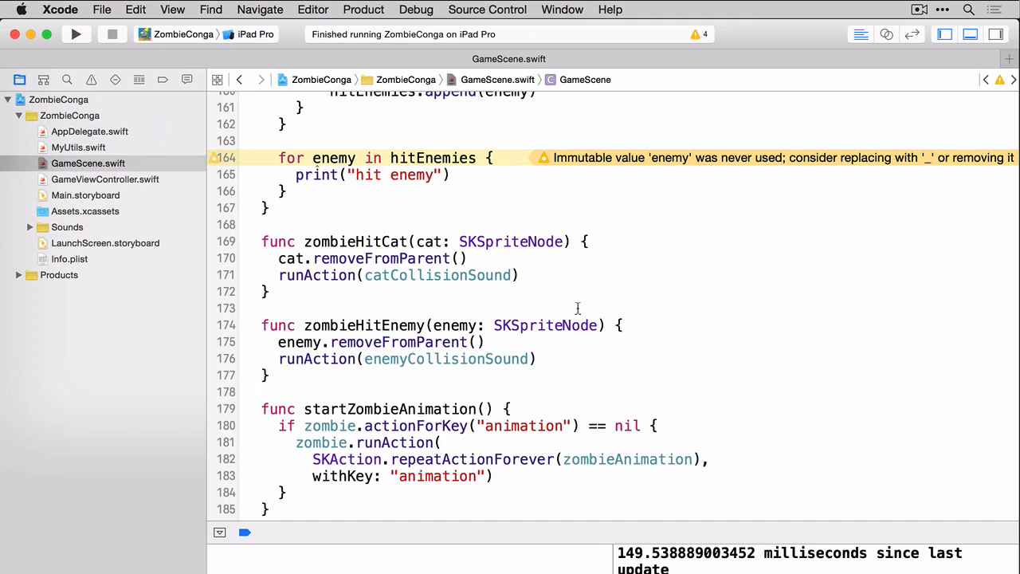
- Call zombieHitCat(cat) and zombieHitEnemy(enemy) inside the checkCollisions loops
scroll(up, 3)
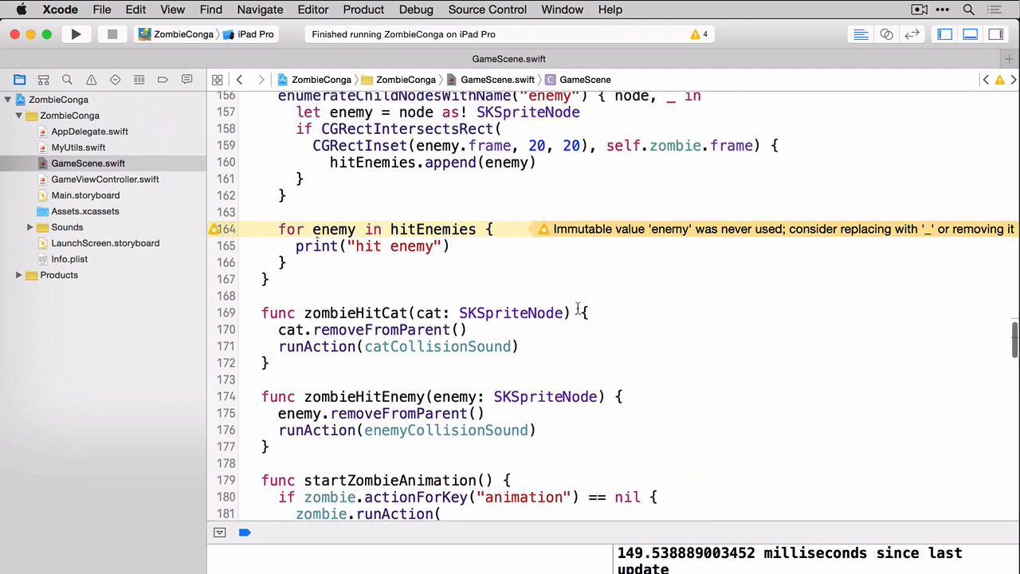
scroll(up, 3)
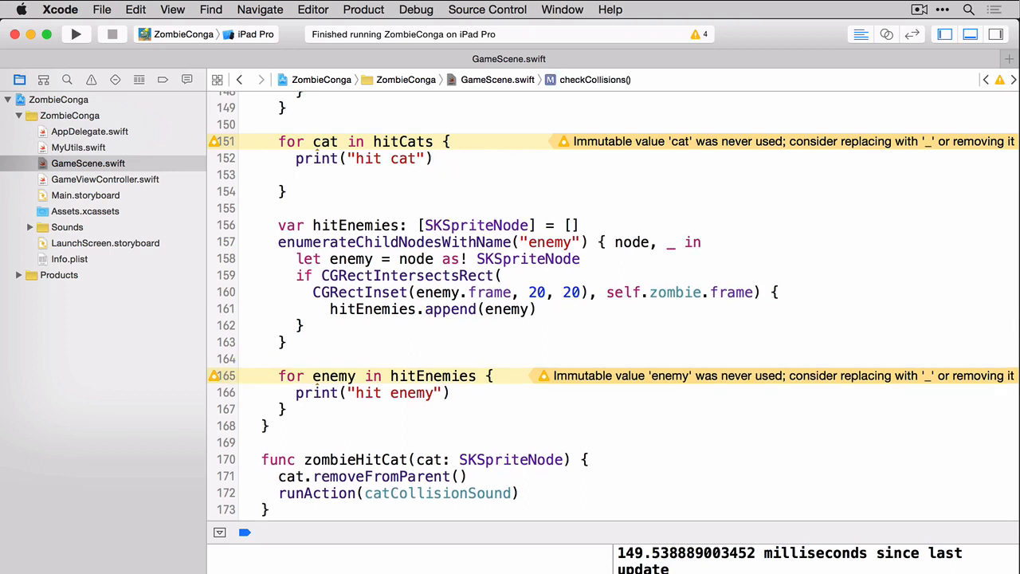
text(zombieHitCat(cat))
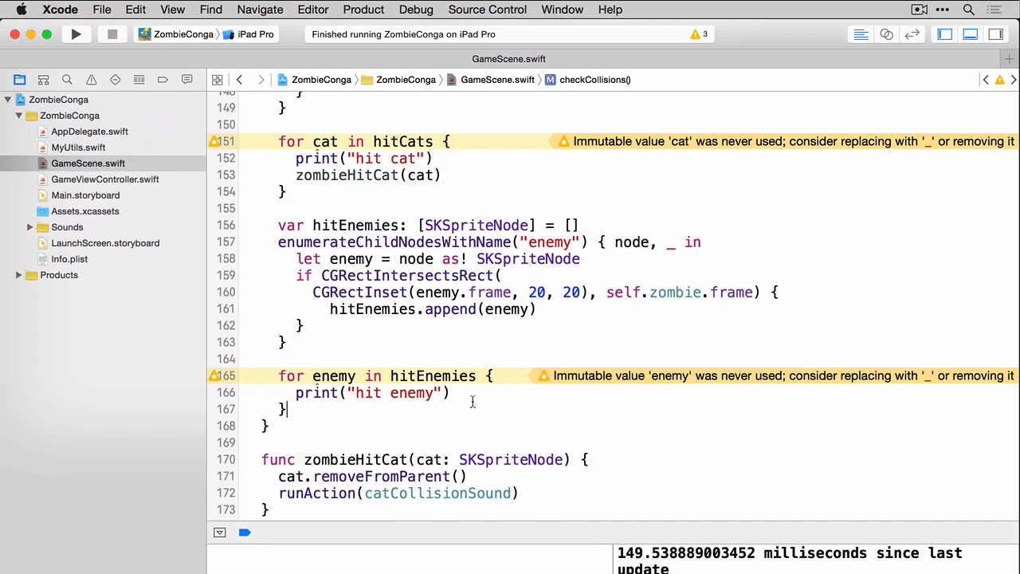
text(zombieHitEnemy(enemy)
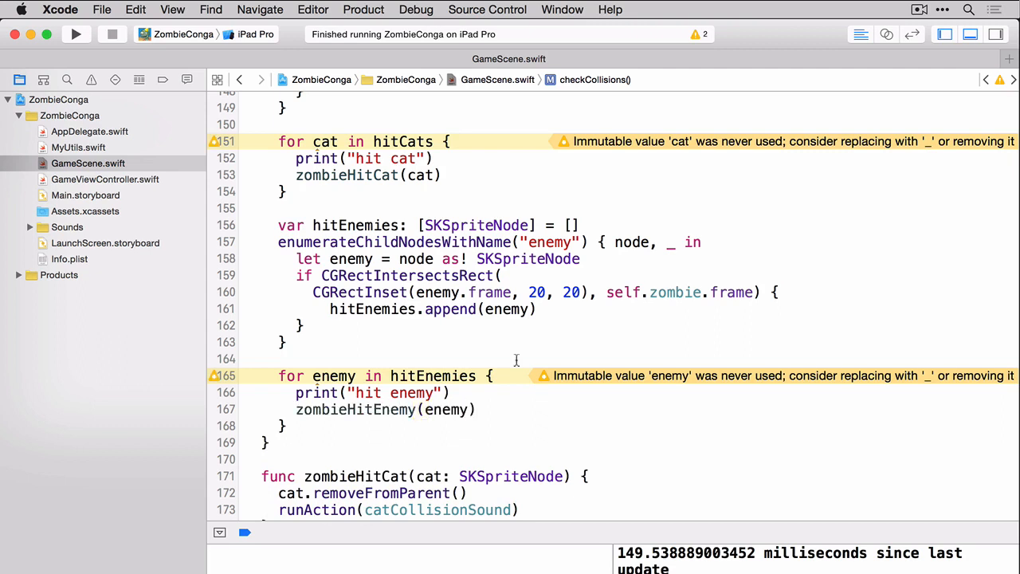
click(477, 408)
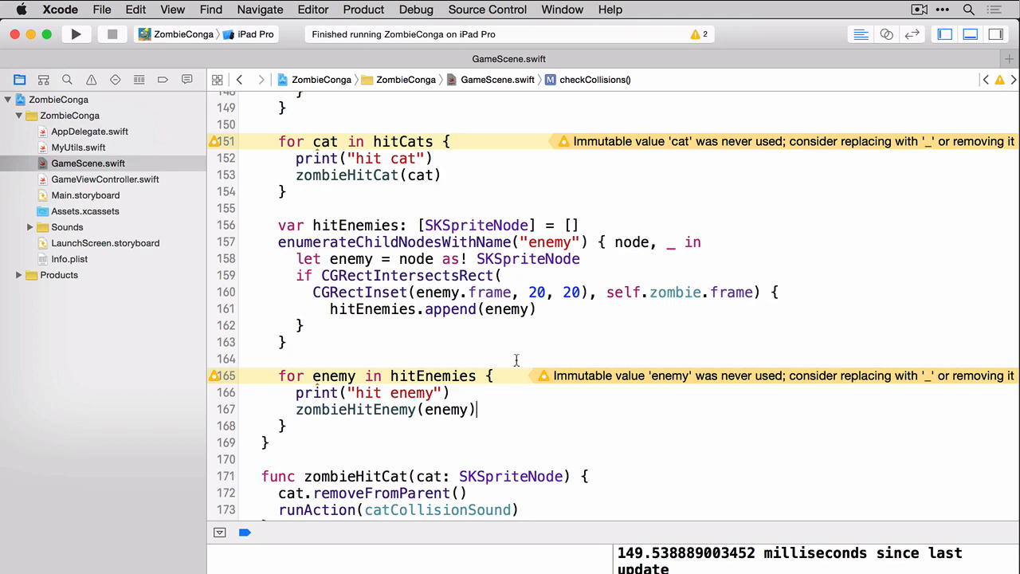
click(76, 34)
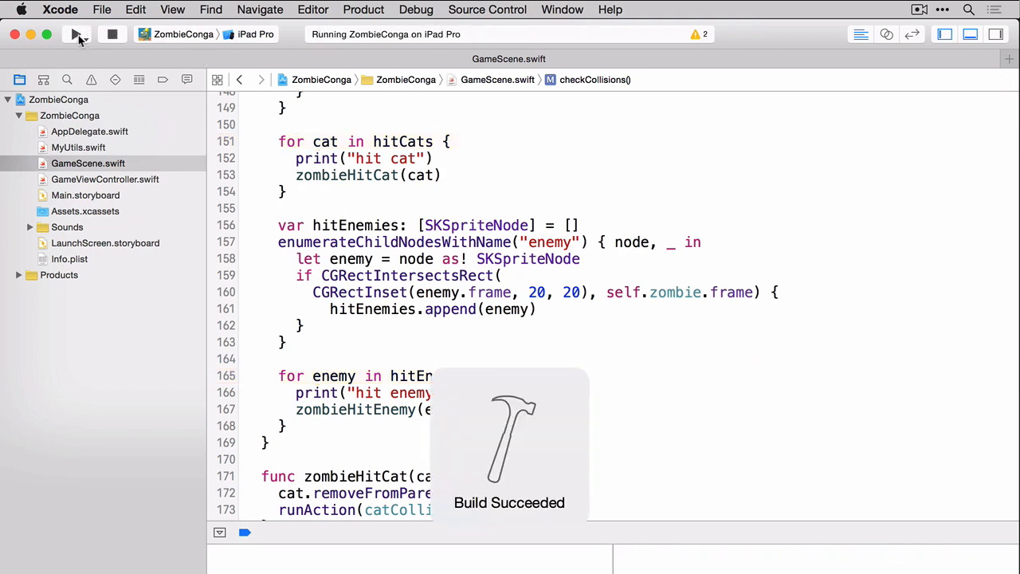
click(77, 33)
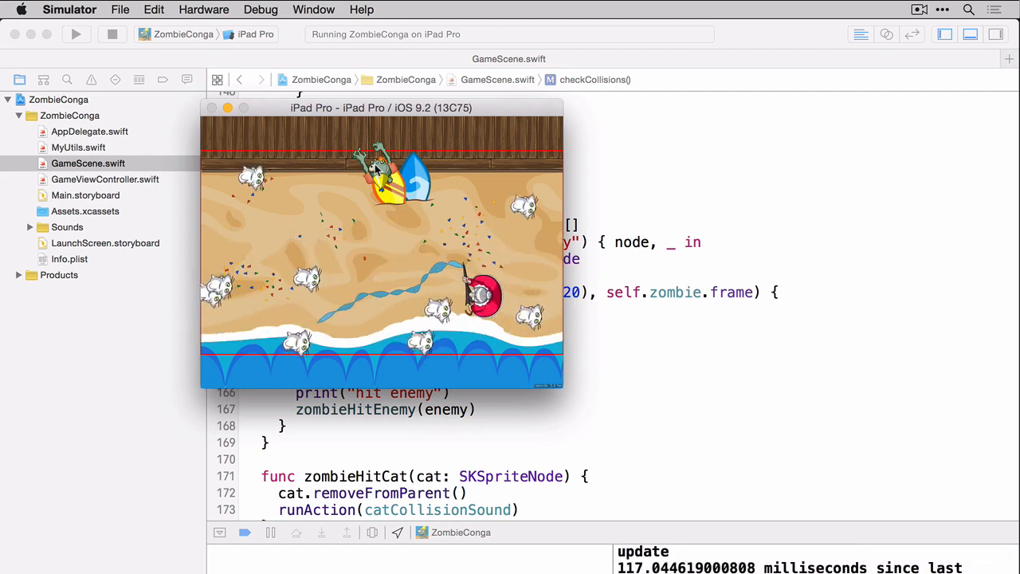
click(111, 35)
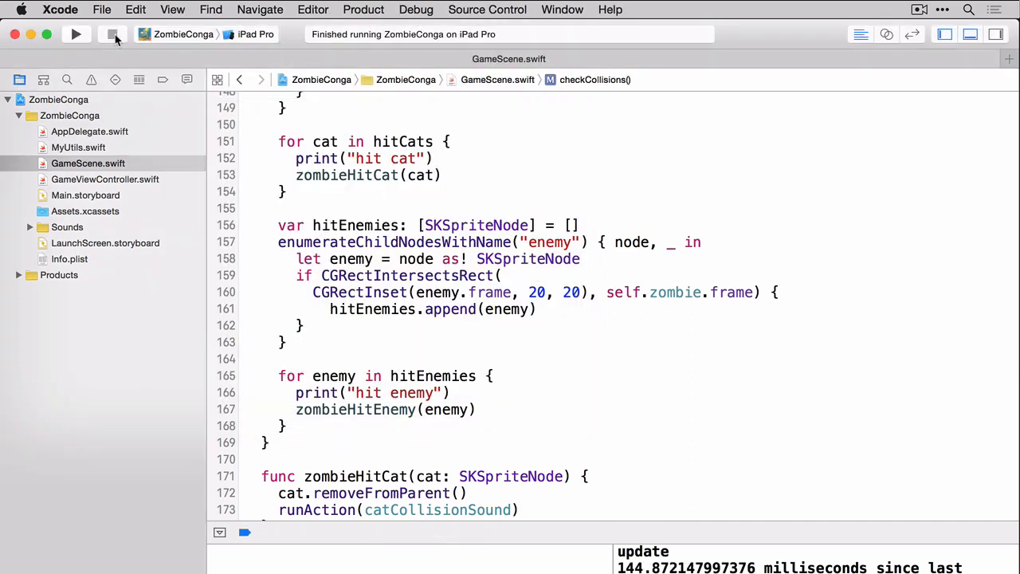
mouse_move(115, 35)
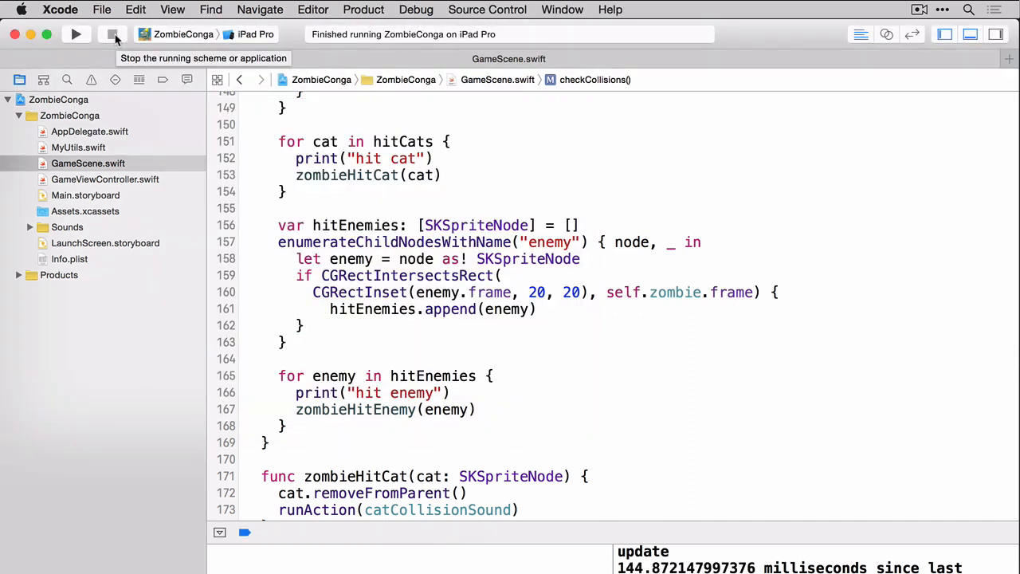
- Comment out checkCollisions() in update, call it from a new didEvaluateActions override, and run the game
scroll(down, 3)
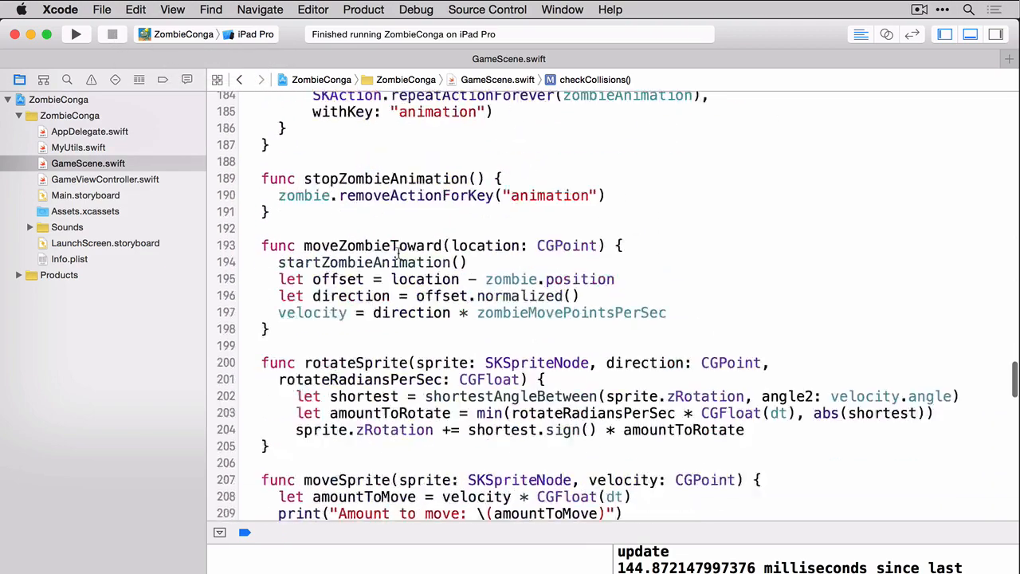
scroll(down, 3)
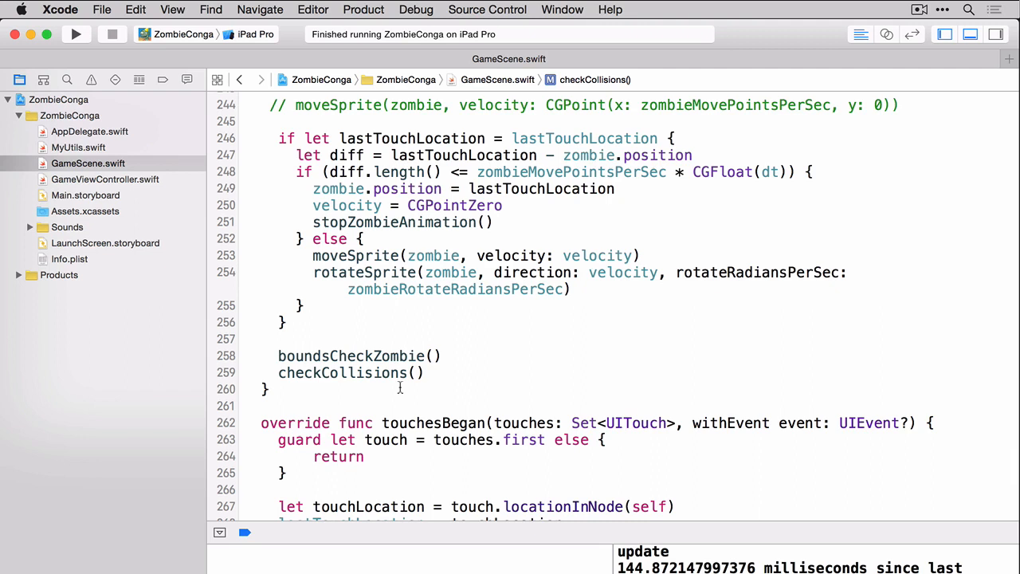
click(348, 373)
text(// )
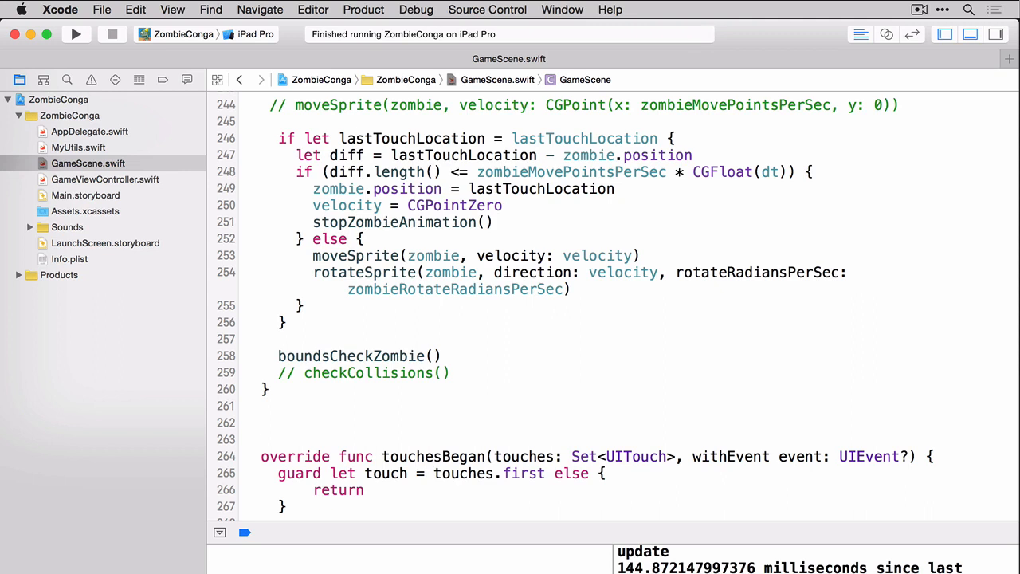
click(261, 422)
text(override func didEvaluateActions()  {)
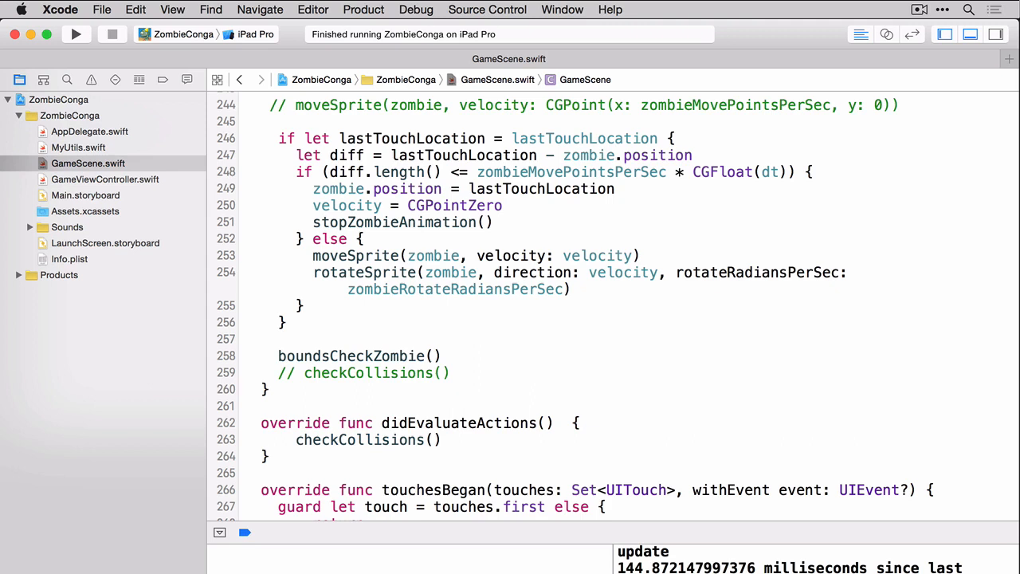
click(270, 456)
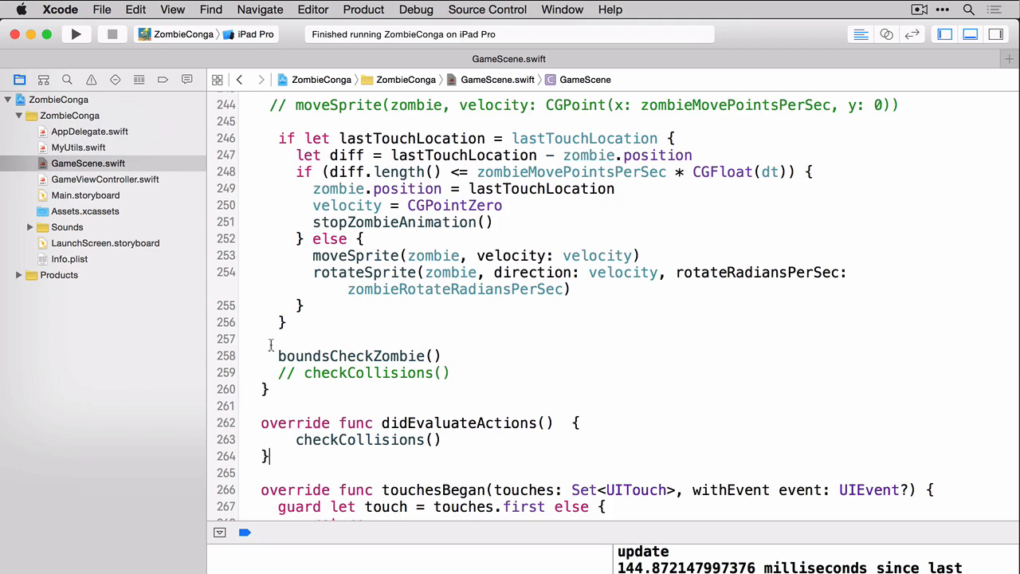
click(77, 35)
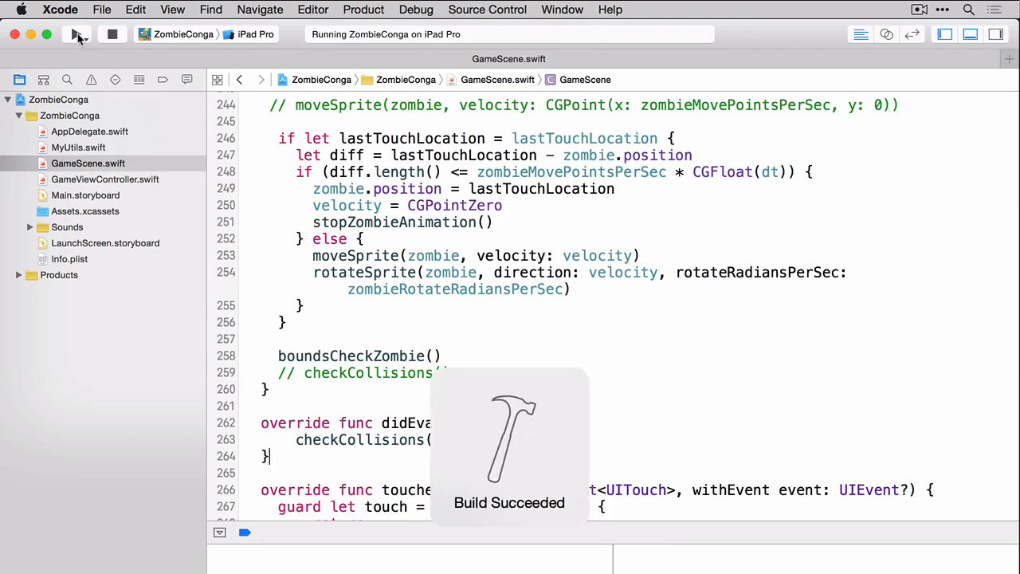